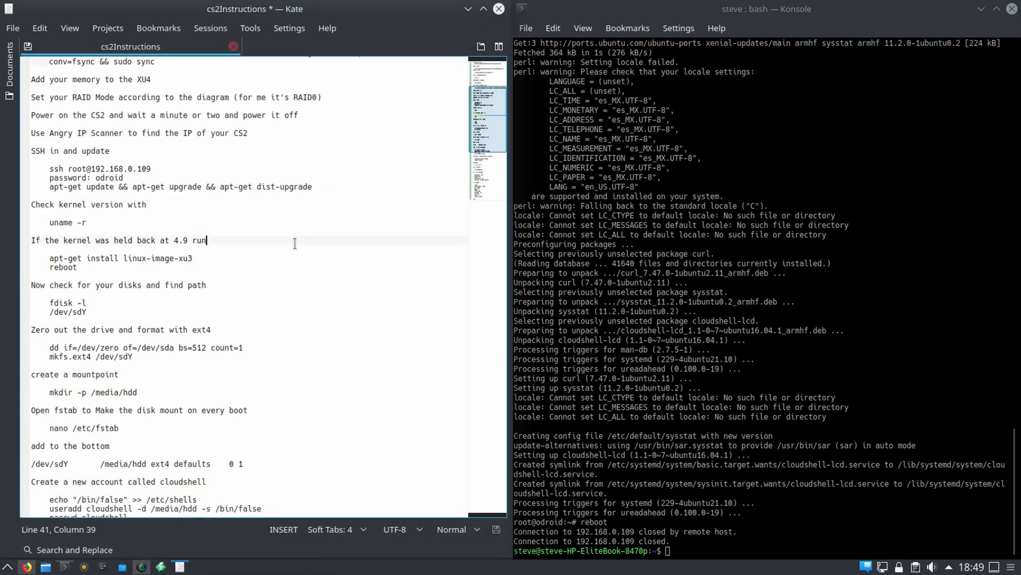
Step: Reconnect to the rebooted Odroid as root at 192.168.0.109 to get a fresh shell prompt
{"action": "double_click", "coordinate": [61, 231]}
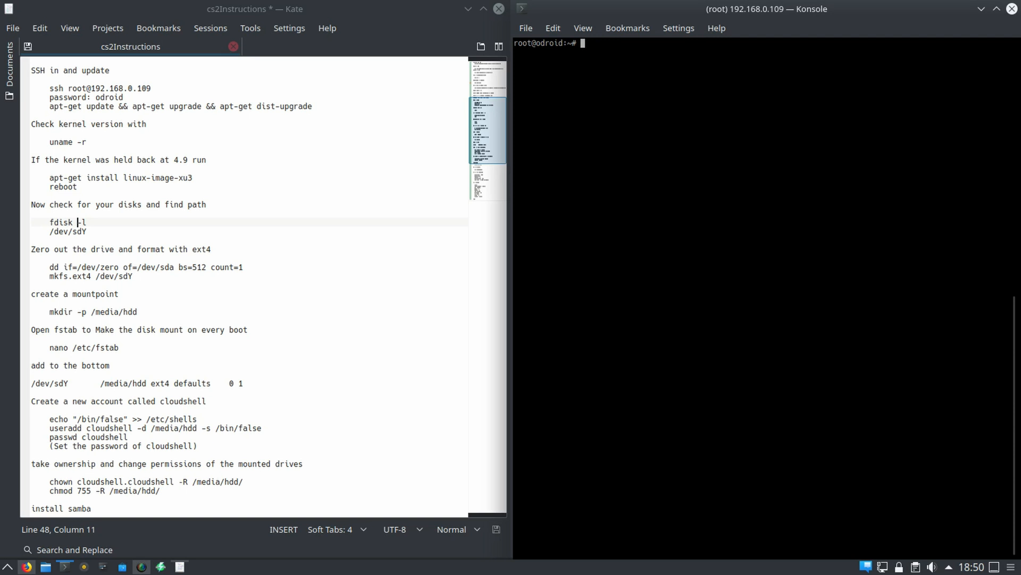
Step: List the disks with fdisk -l and identify the 10.9 TiB drive as /dev/sda
{"action": "type", "text": "fdisk"}
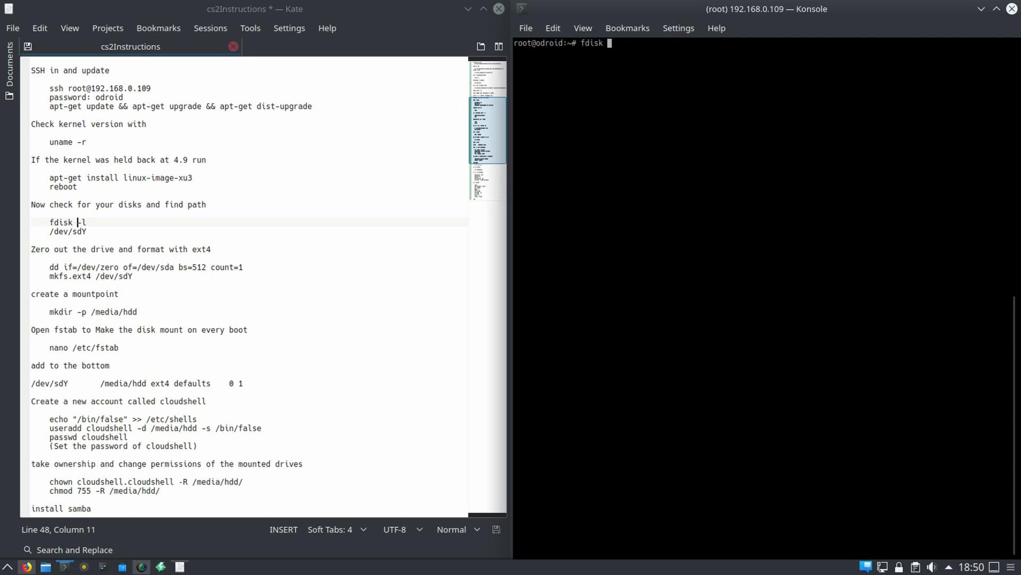
{"action": "key", "text": "Return"}
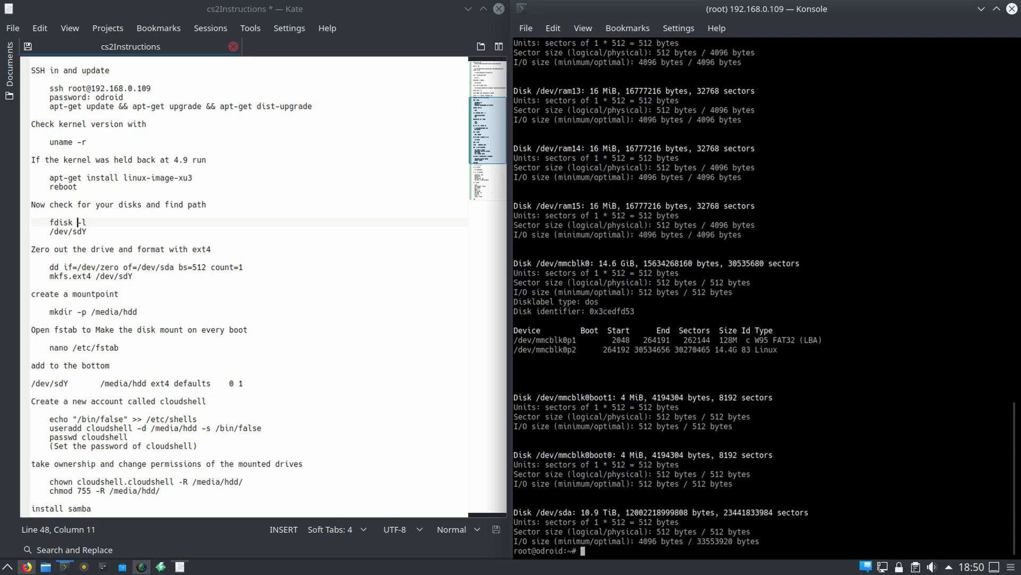
{"action": "mouse_move", "coordinate": [624, 426]}
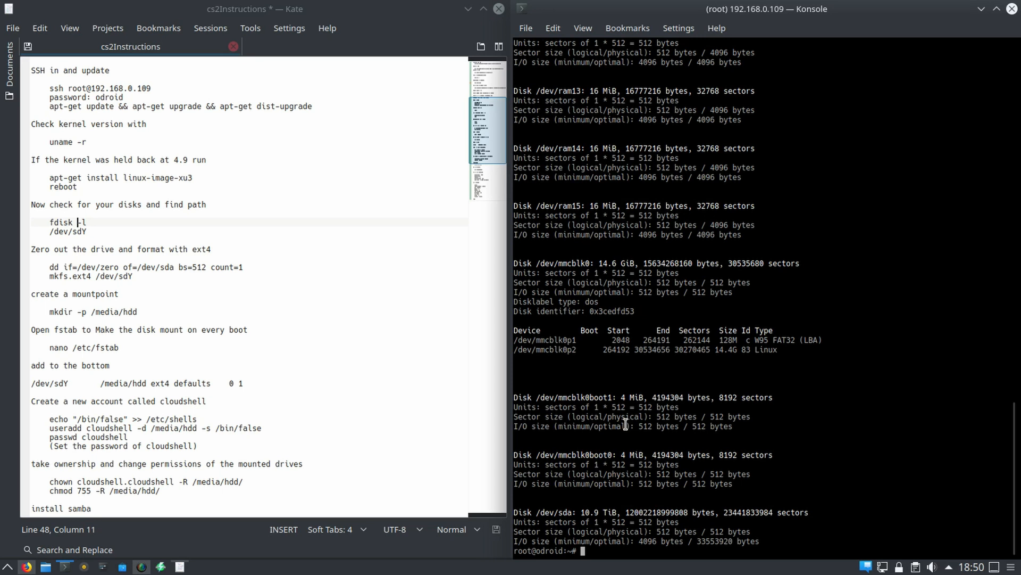
{"action": "mouse_move", "coordinate": [537, 511]}
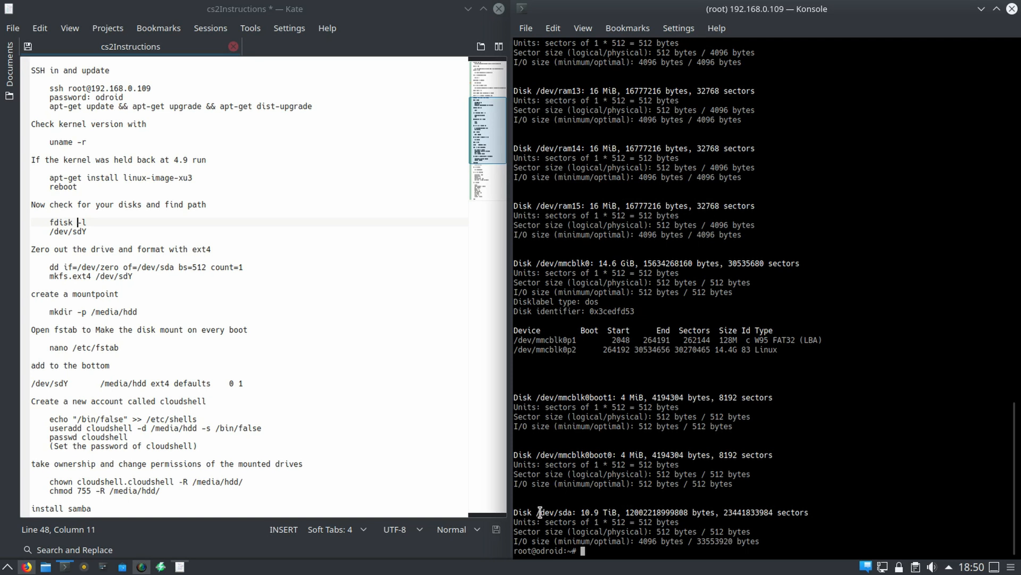
{"action": "double_click", "coordinate": [577, 512]}
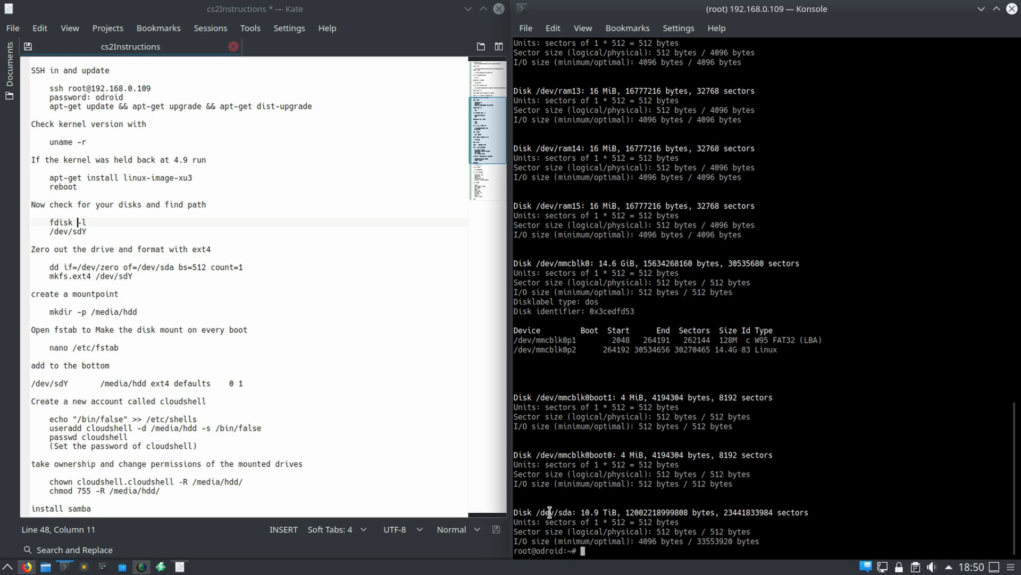
{"action": "mouse_move", "coordinate": [484, 459]}
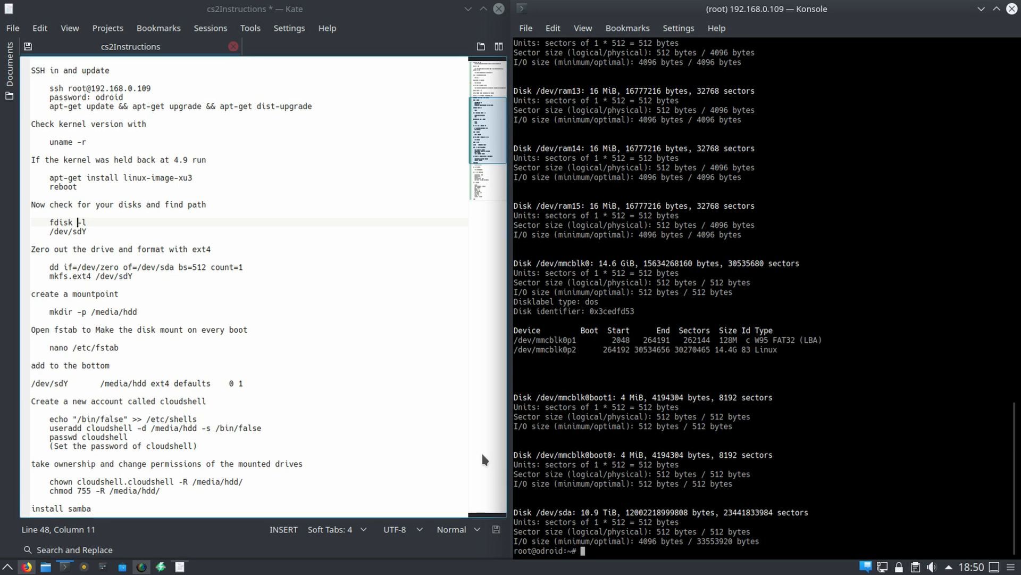
Step: Update the notes' format command and fstab entry to use /dev/sda
{"action": "left_click", "coordinate": [138, 277]}
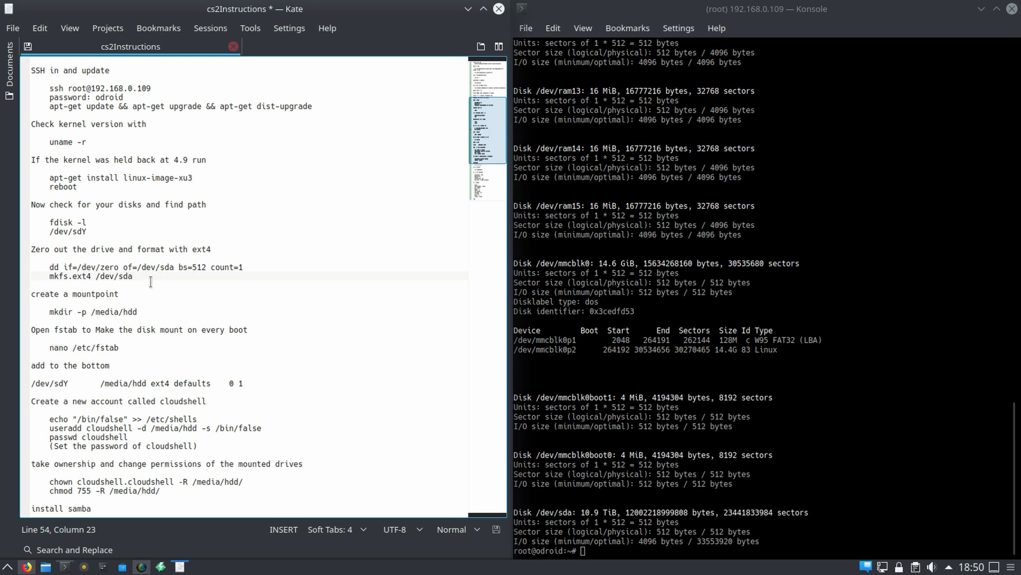
{"action": "left_click", "coordinate": [65, 383]}
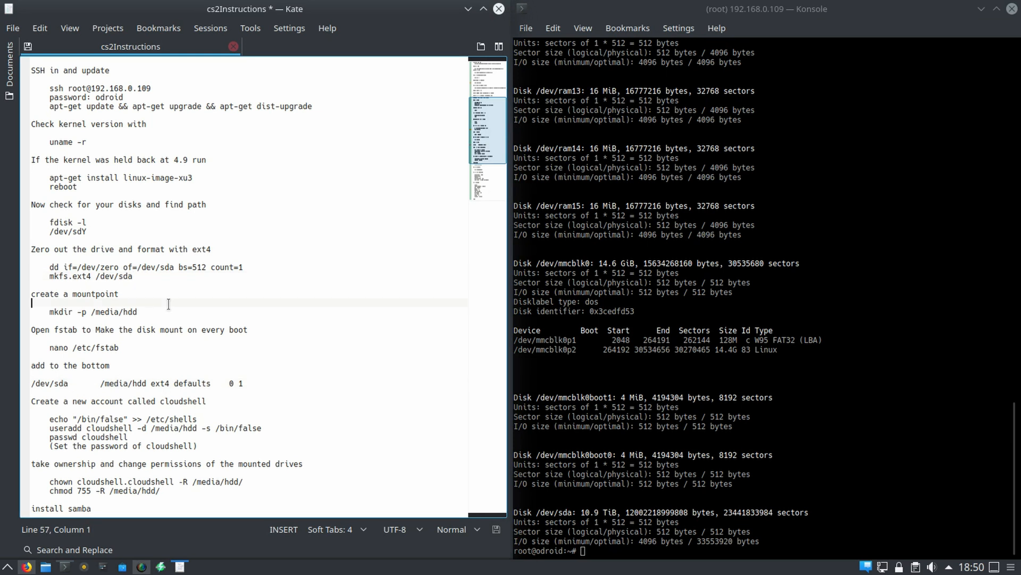
{"action": "left_click", "coordinate": [86, 231]}
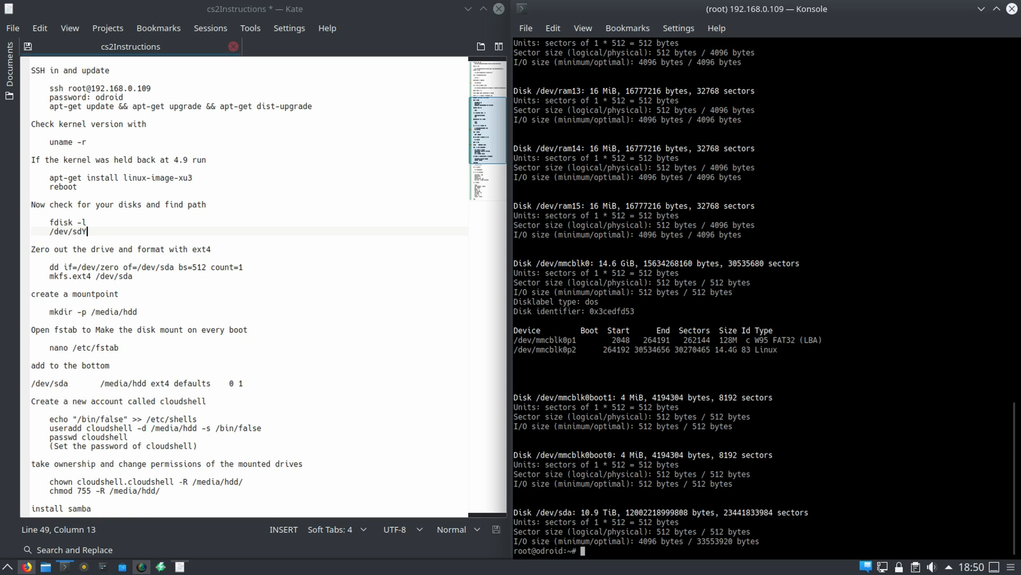
Step: Zero the first sector of /dev/sda with dd if=/dev/zero of=/dev/sda bs=512 count=1
{"action": "type", "text": "dd"}
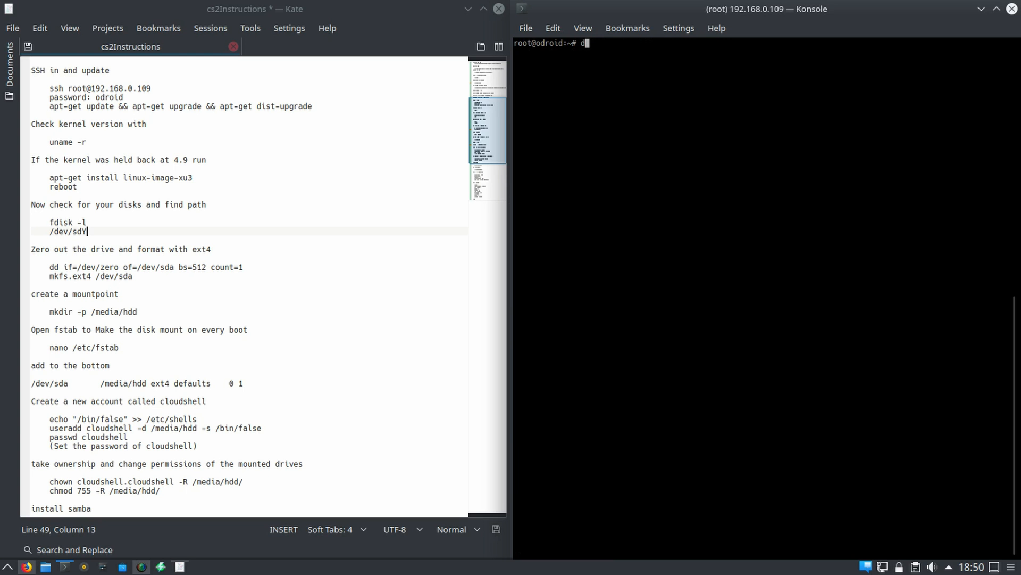
{"action": "type", "text": "d"}
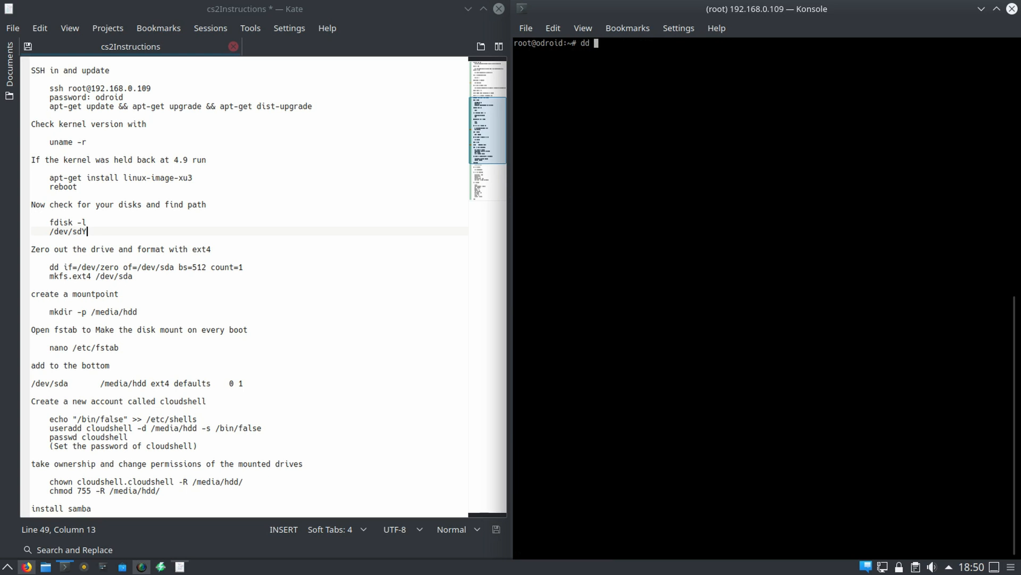
{"action": "type", "text": "if=/dev/"}
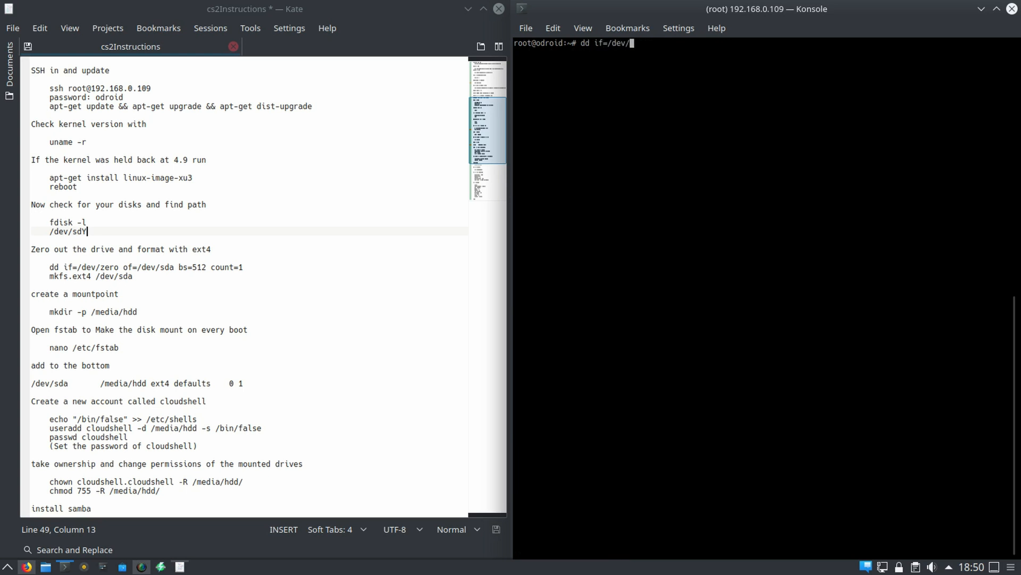
{"action": "type", "text": "zero"}
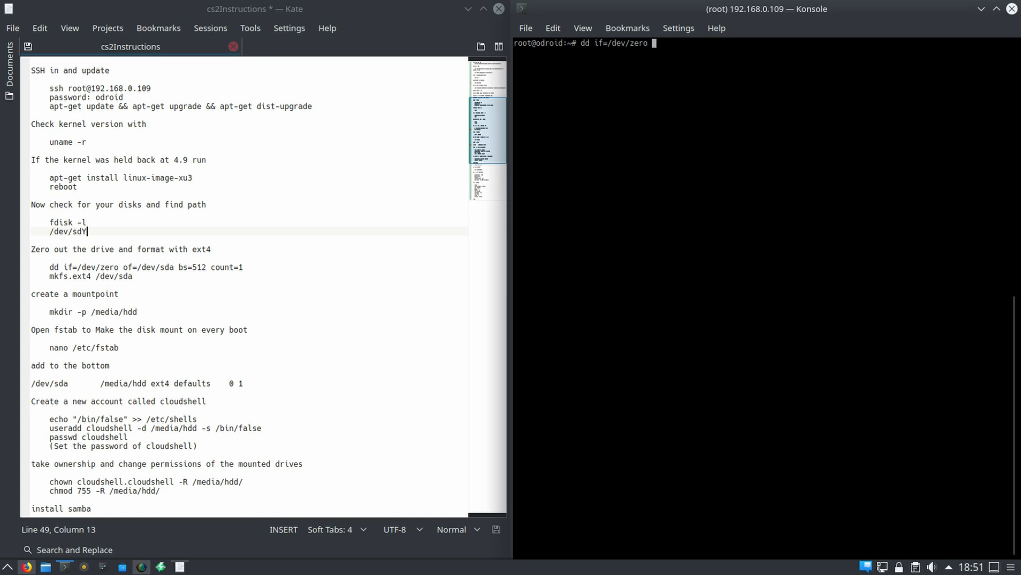
{"action": "type", "text": "of=/"}
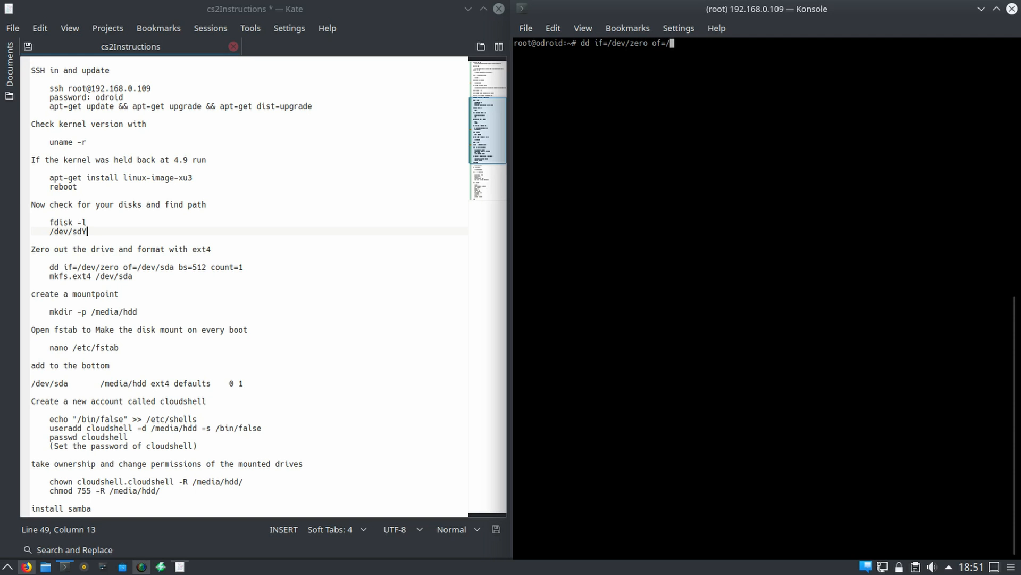
{"action": "type", "text": "/dev/sda"}
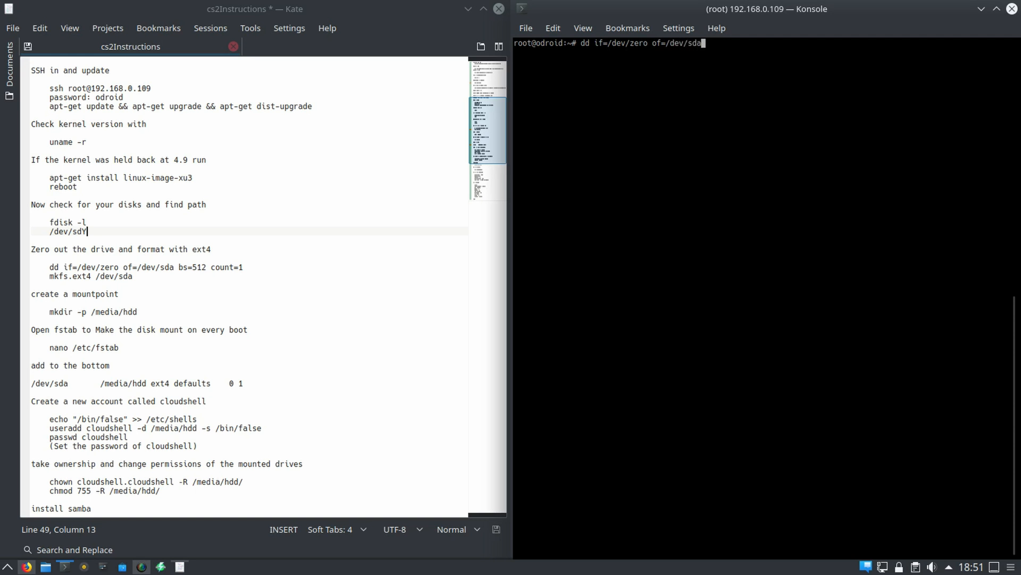
{"action": "type", "text": "bs=512"}
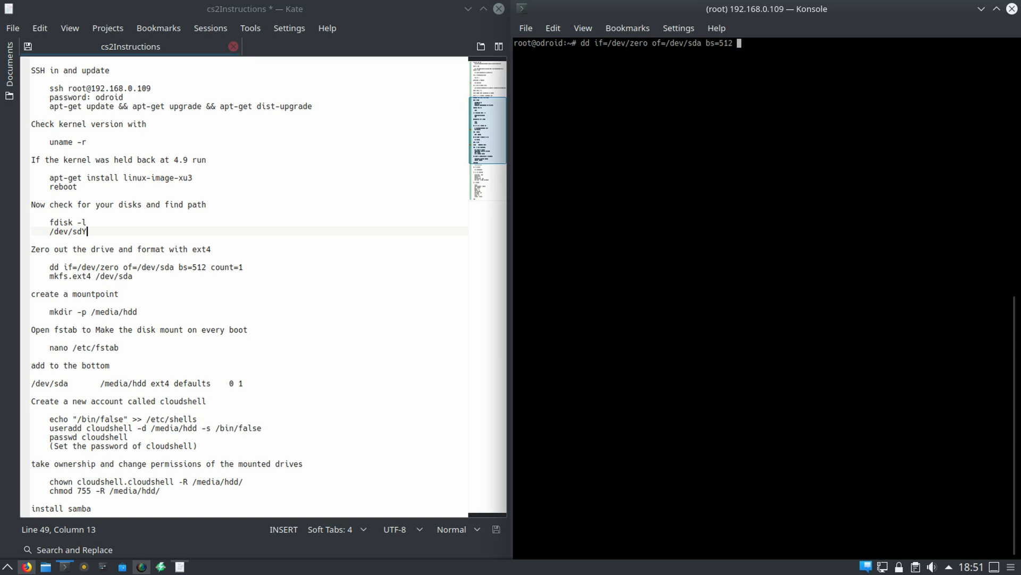
{"action": "type", "text": "count=1"}
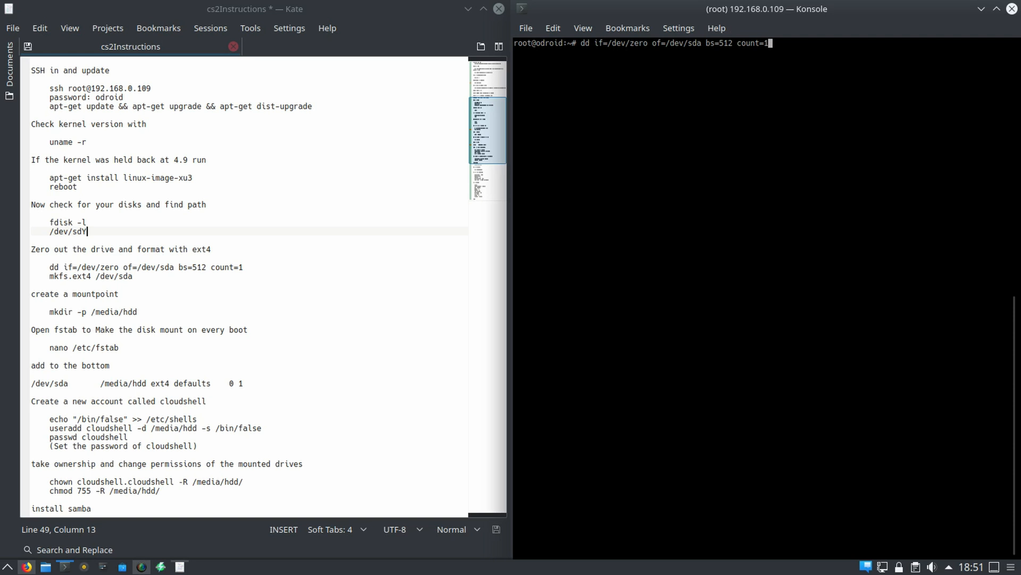
{"action": "key", "text": "Return"}
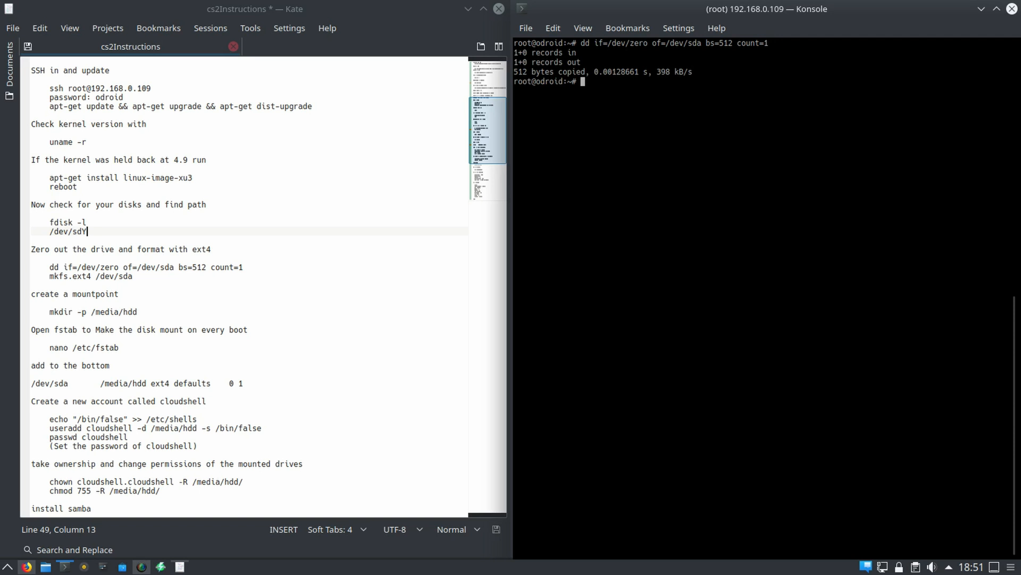
Step: Format /dev/sda as ext4 with mkfs.ext4, answering y to the 'Proceed anyway?' prompt
{"action": "type", "text": "mkfs"}
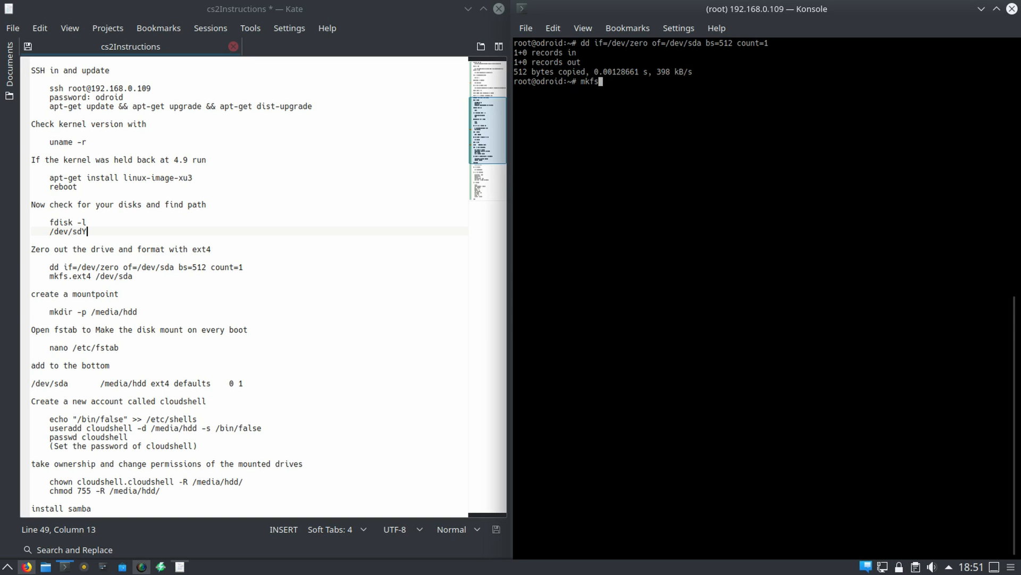
{"action": "type", "text": "ext4"}
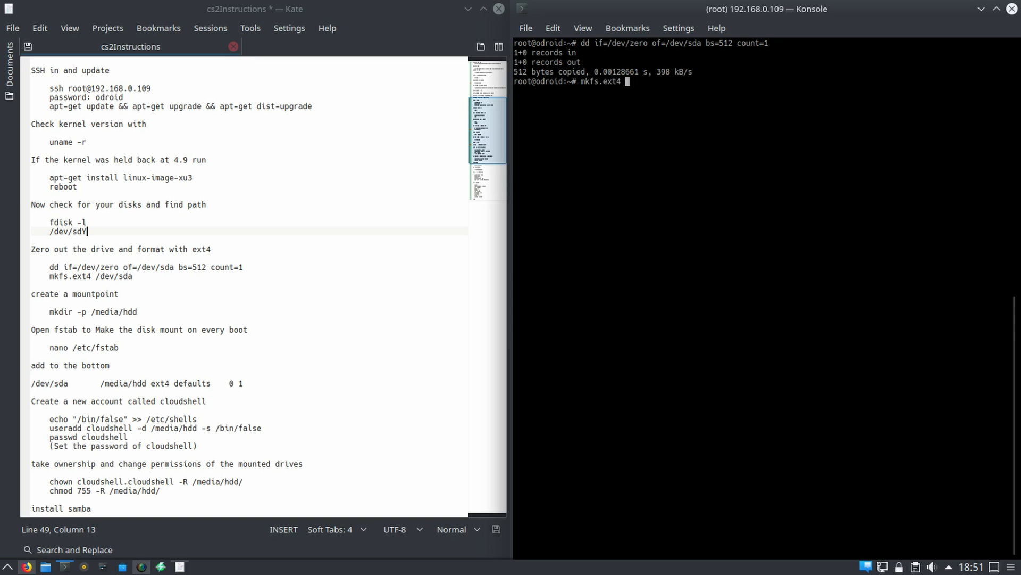
{"action": "type", "text": "/dev/sd"}
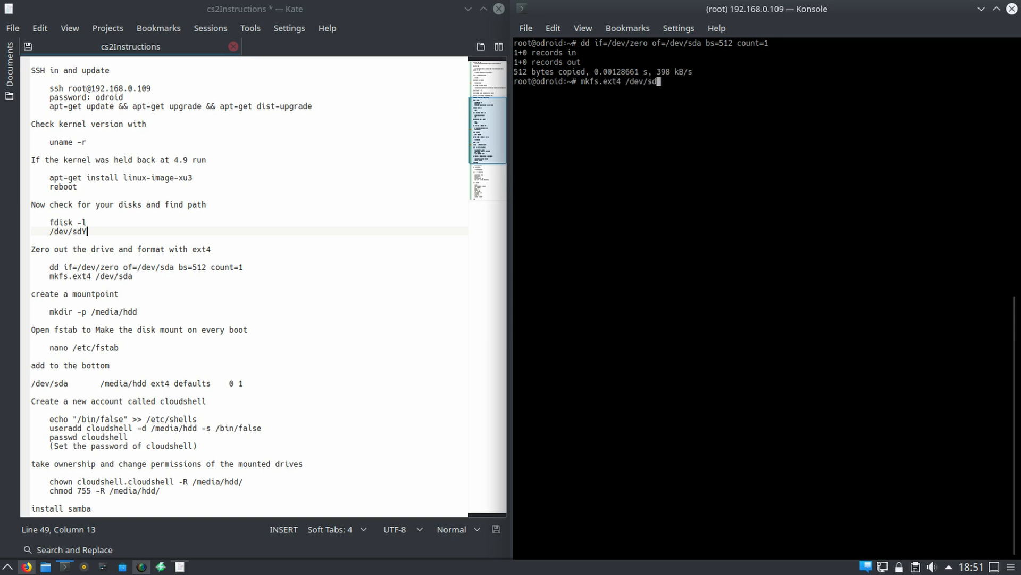
{"action": "key", "text": "Return"}
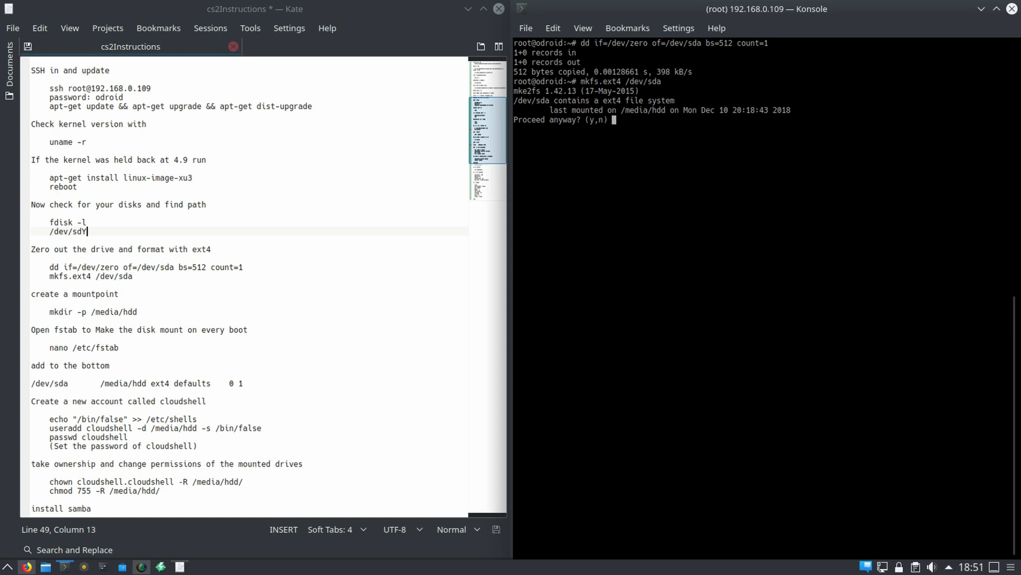
{"action": "type", "text": "y"}
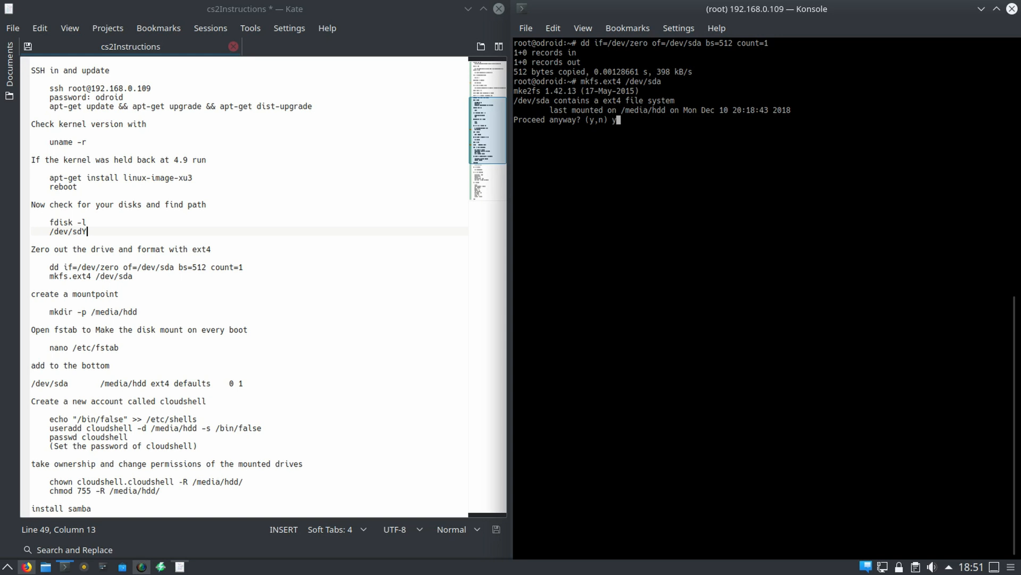
{"action": "key", "text": "Return"}
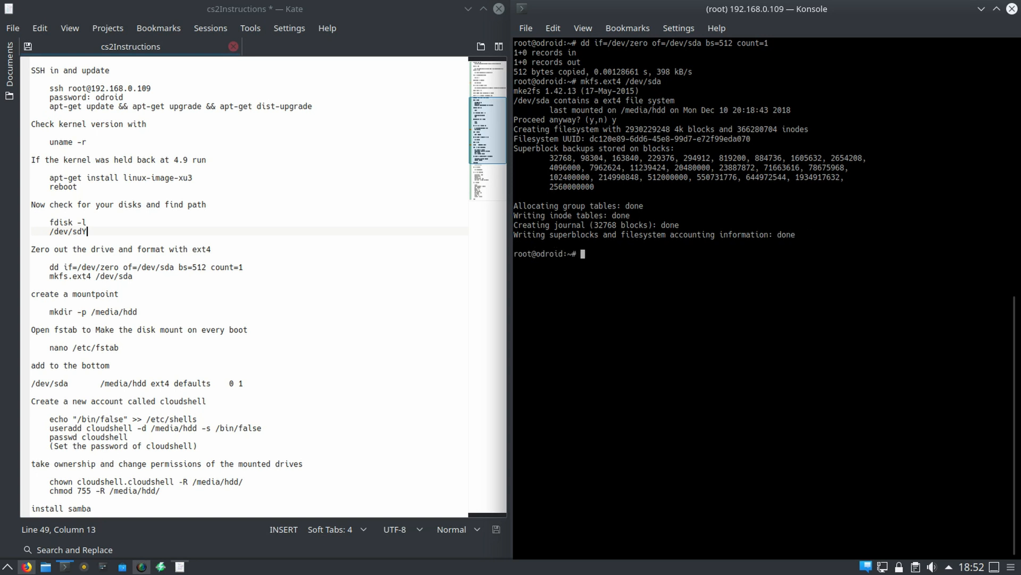
{"action": "mouse_move", "coordinate": [653, 375]}
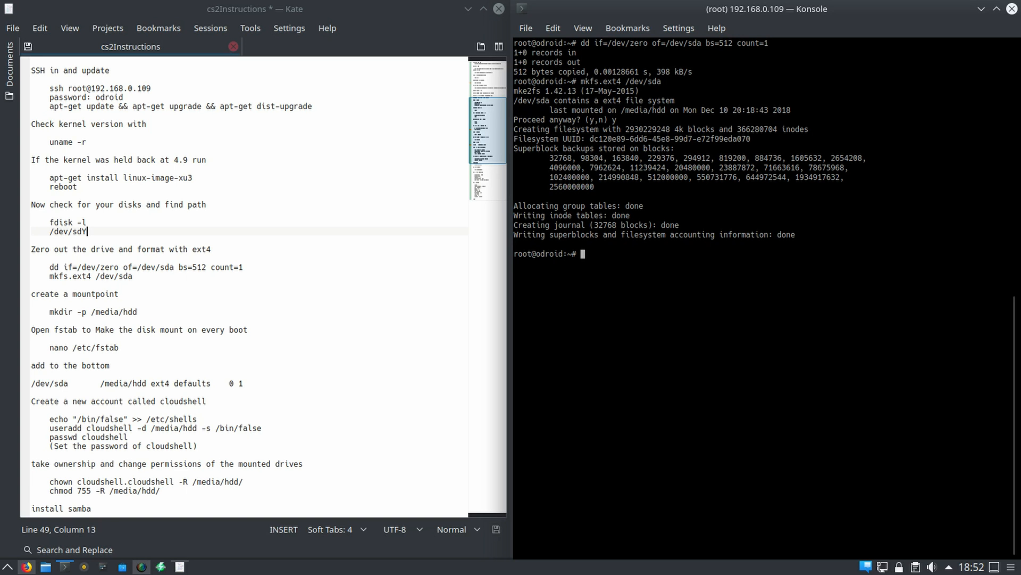
Step: Create the /media/hdd mount point with mkdir -p and begin opening a file under /etc in nano
{"action": "type", "text": "mkdir -p"}
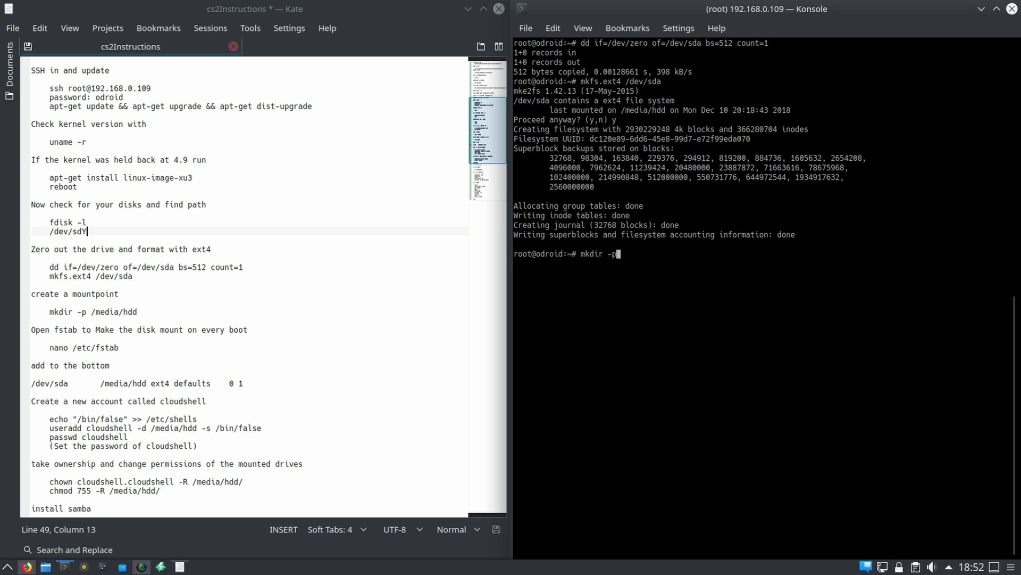
{"action": "type", "text": "/media/"}
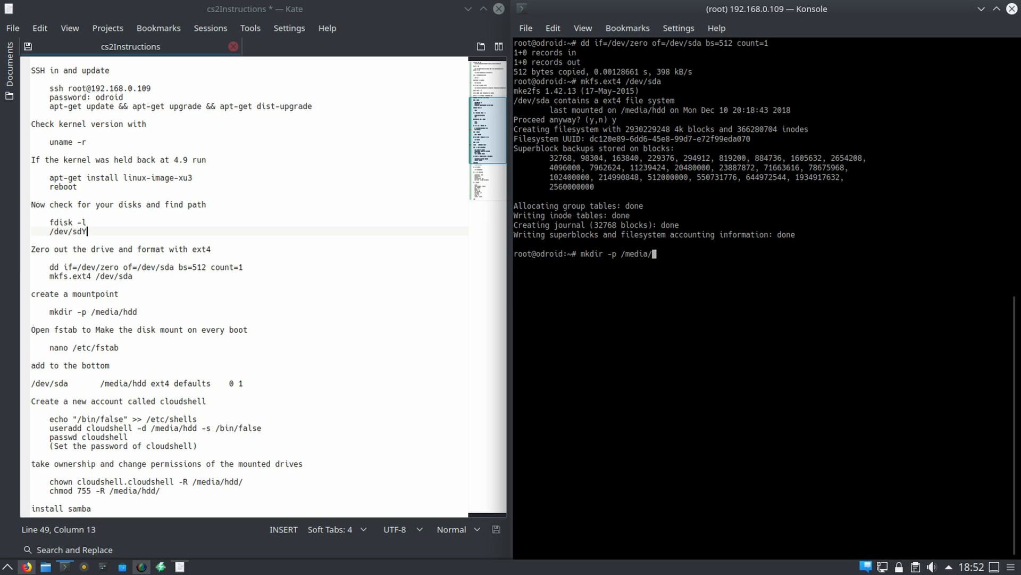
{"action": "type", "text": "hdd"}
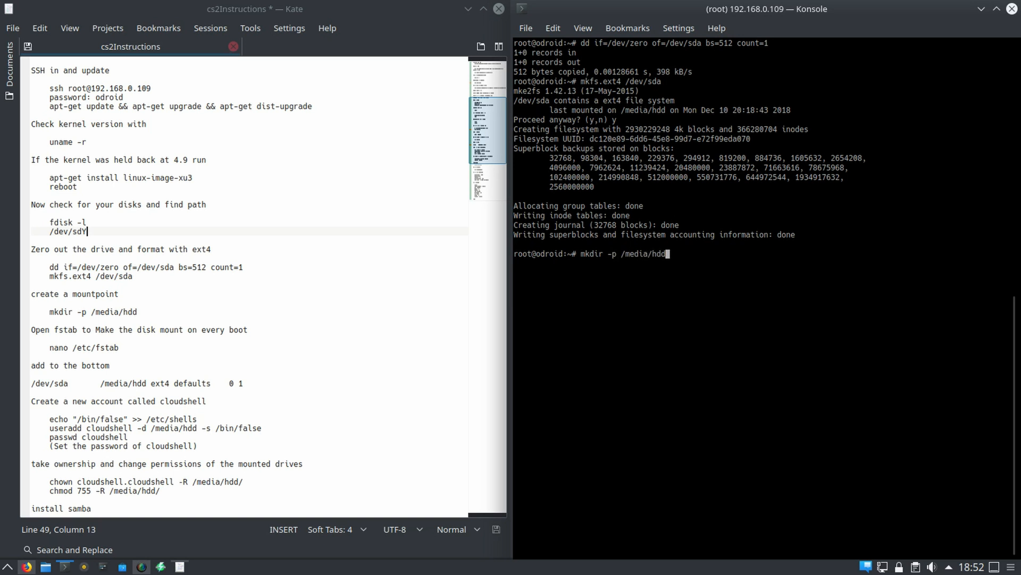
{"action": "key", "text": "Return"}
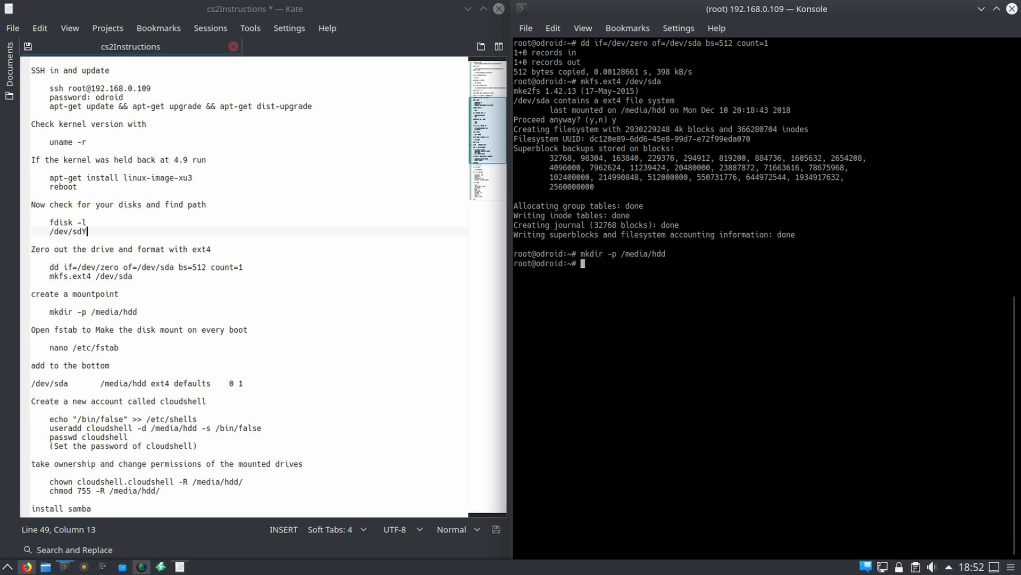
{"action": "type", "text": "nano /etc"}
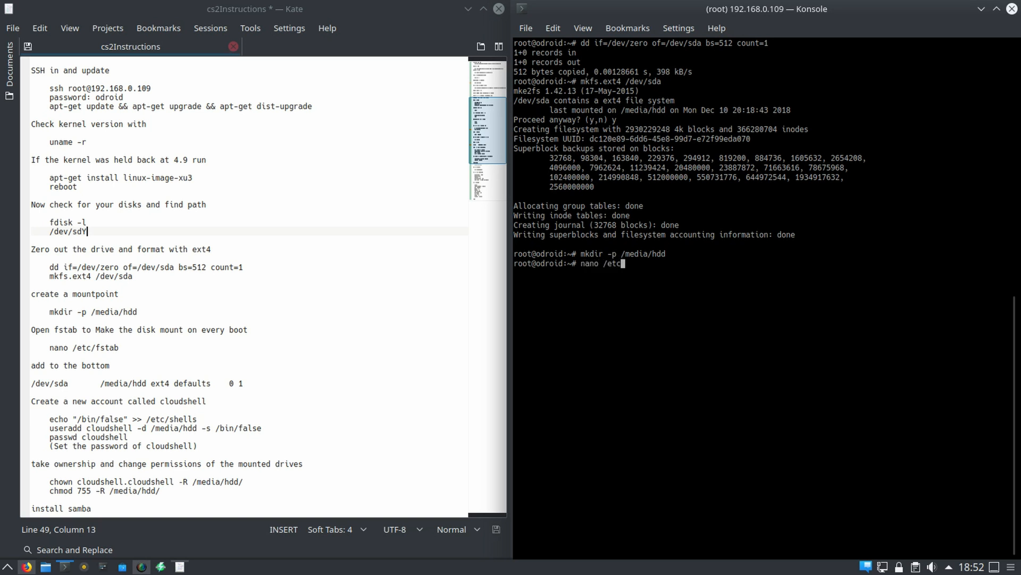
Step: Add '/dev/sda /media/hdd ext4 defaults 0 1' to /etc/fstab in nano and save it
{"action": "type", "text": "/fstab"}
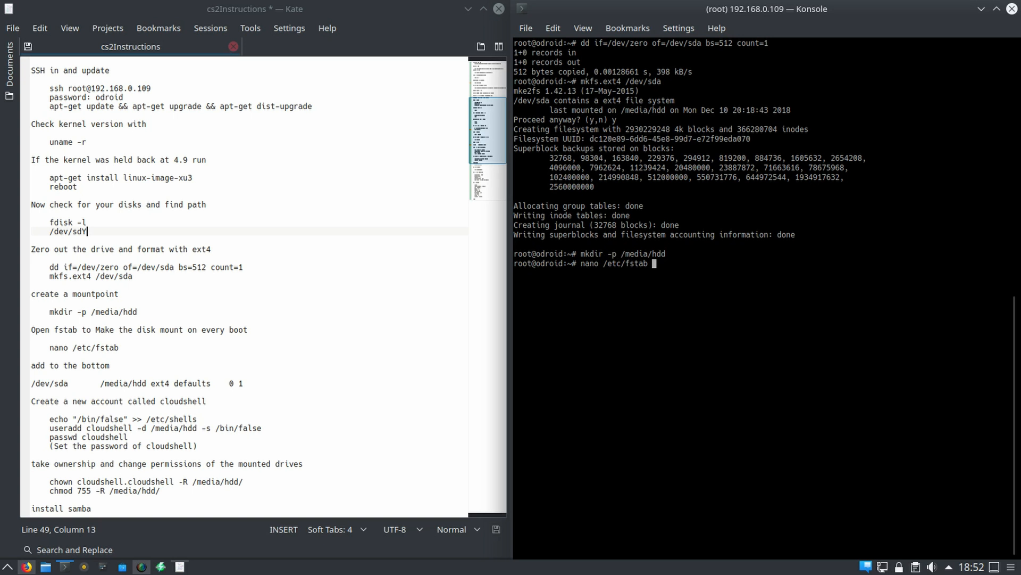
{"action": "key", "text": "Return"}
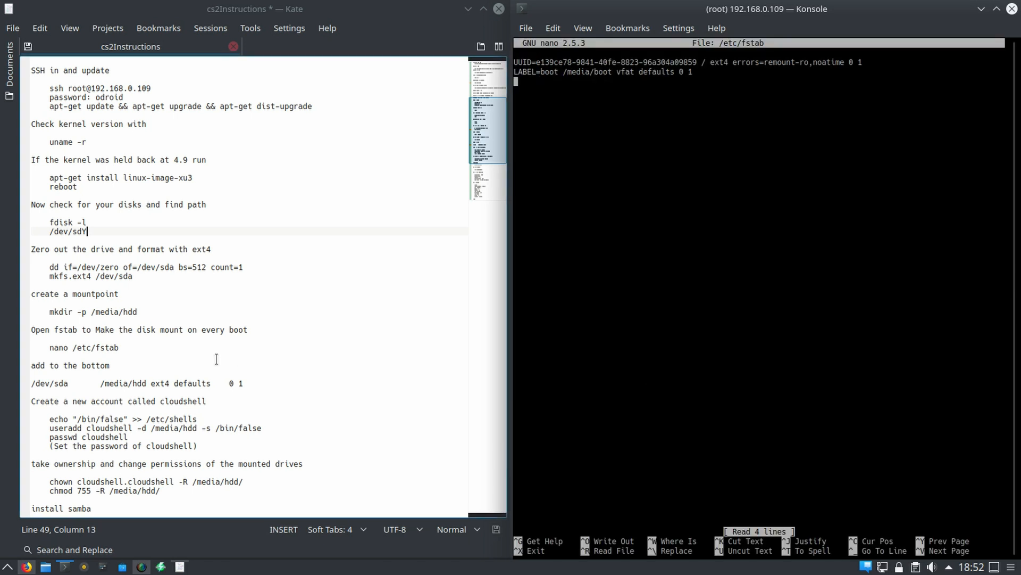
{"action": "triple_click", "coordinate": [129, 383]}
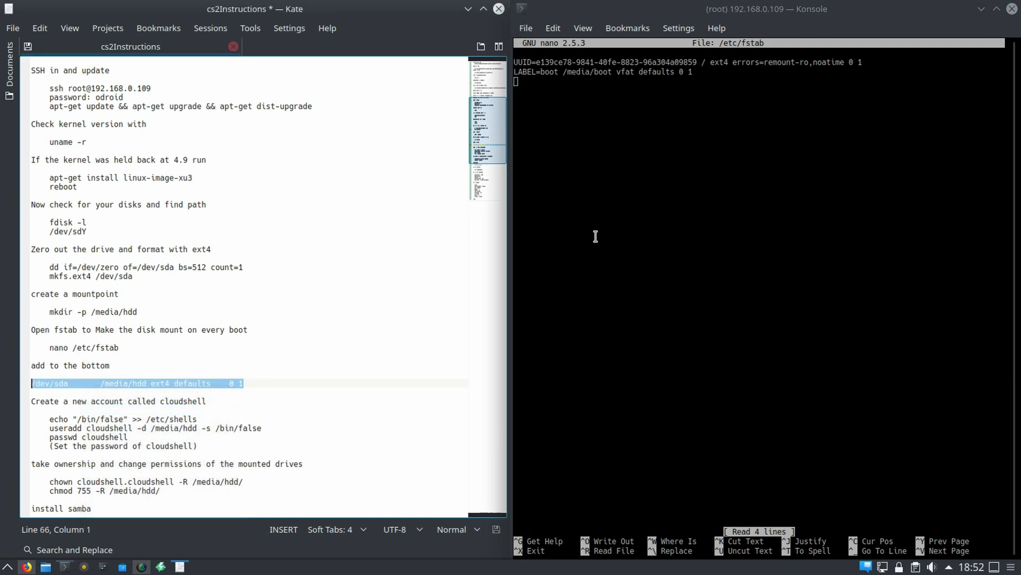
{"action": "type", "text": "/dev/sda\t/media/hdd ext4 defaults\t0 1"}
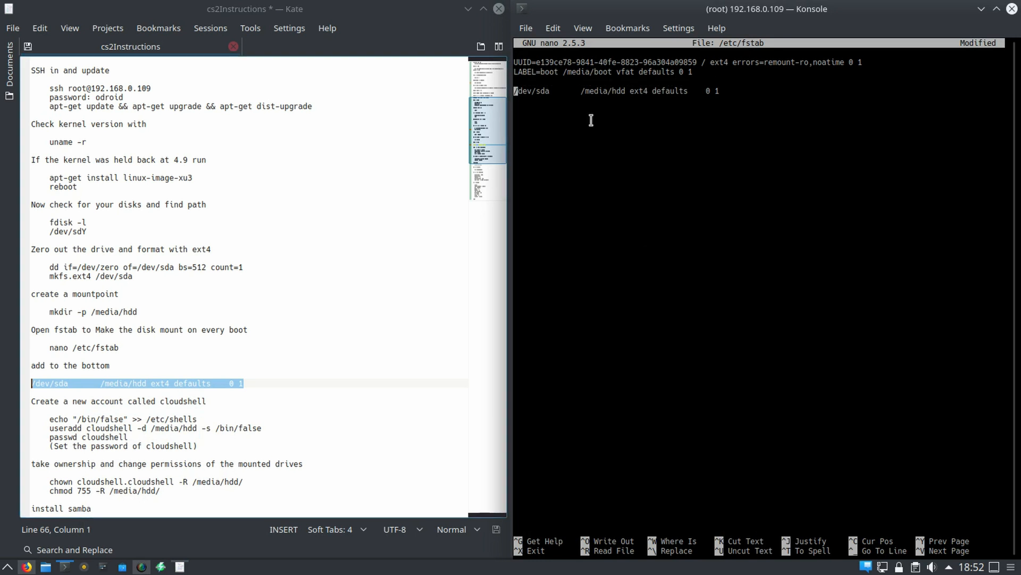
{"action": "mouse_move", "coordinate": [528, 90]}
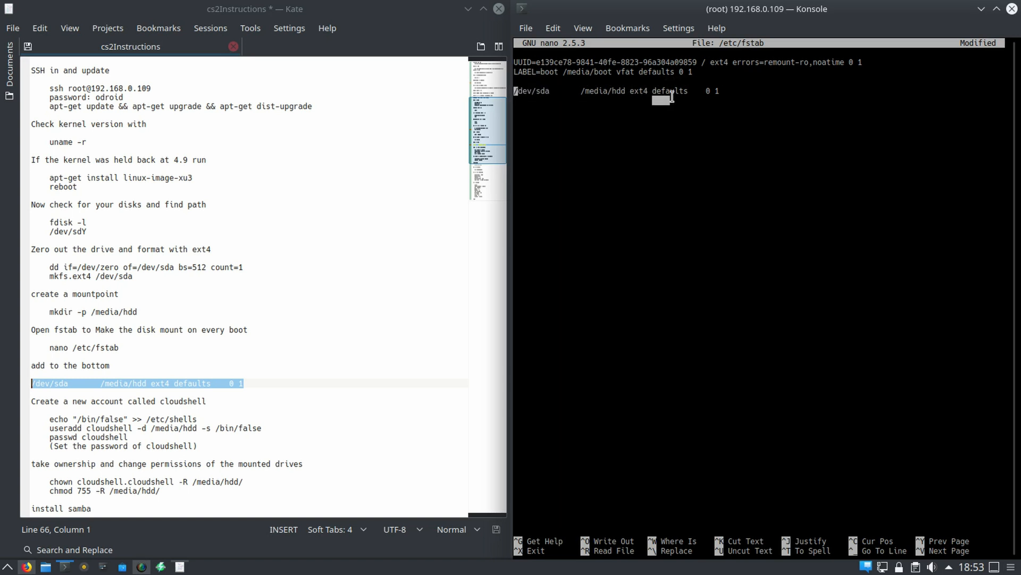
{"action": "mouse_move", "coordinate": [744, 97]}
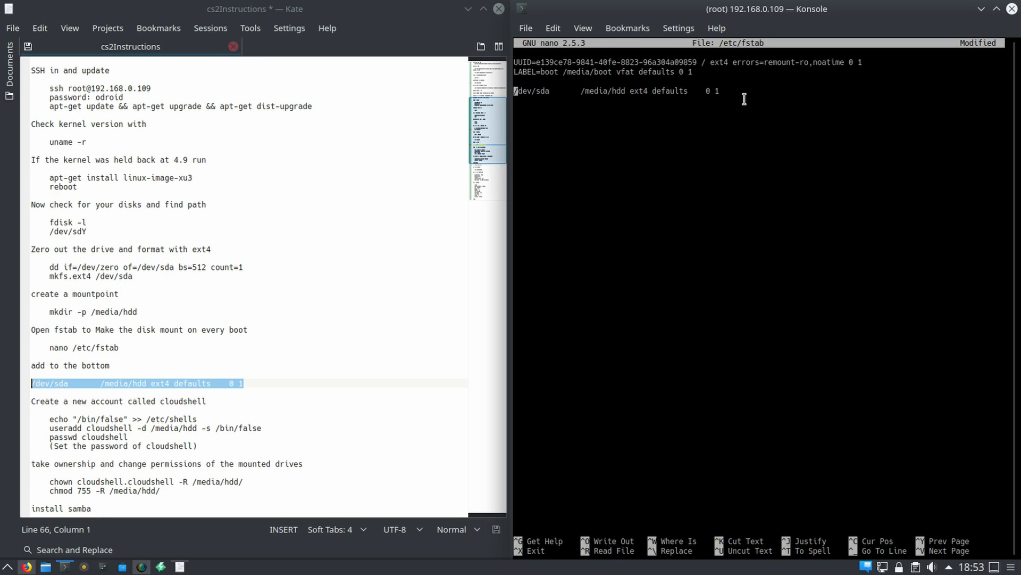
{"action": "key", "text": "ctrl+x"}
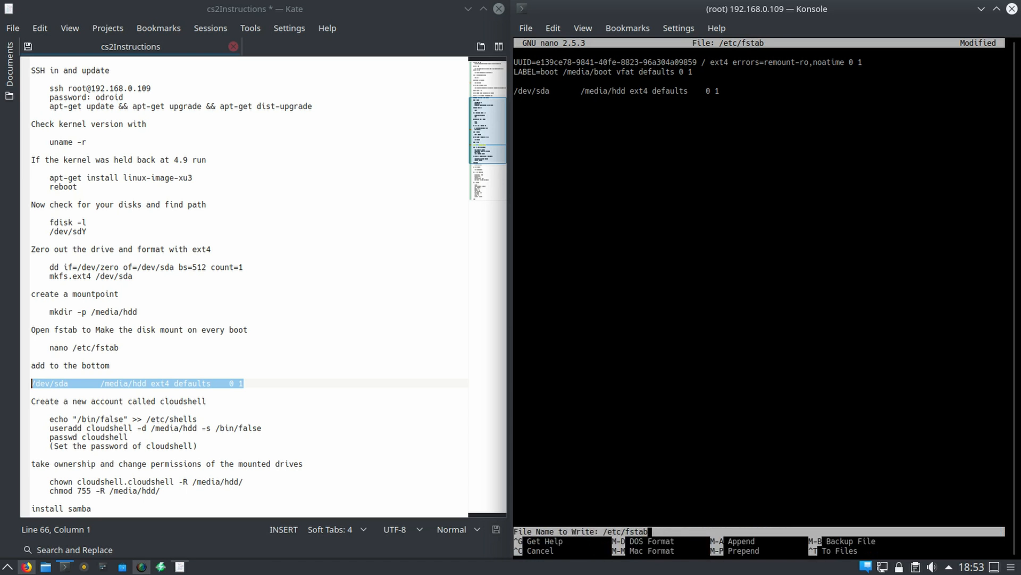
{"action": "key", "text": "Return"}
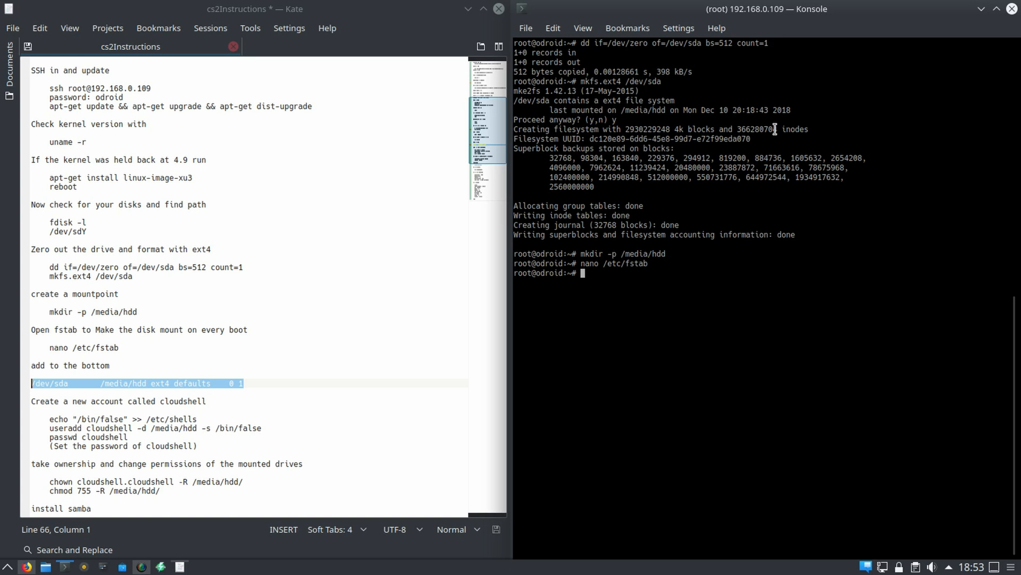
{"action": "mouse_move", "coordinate": [749, 288]}
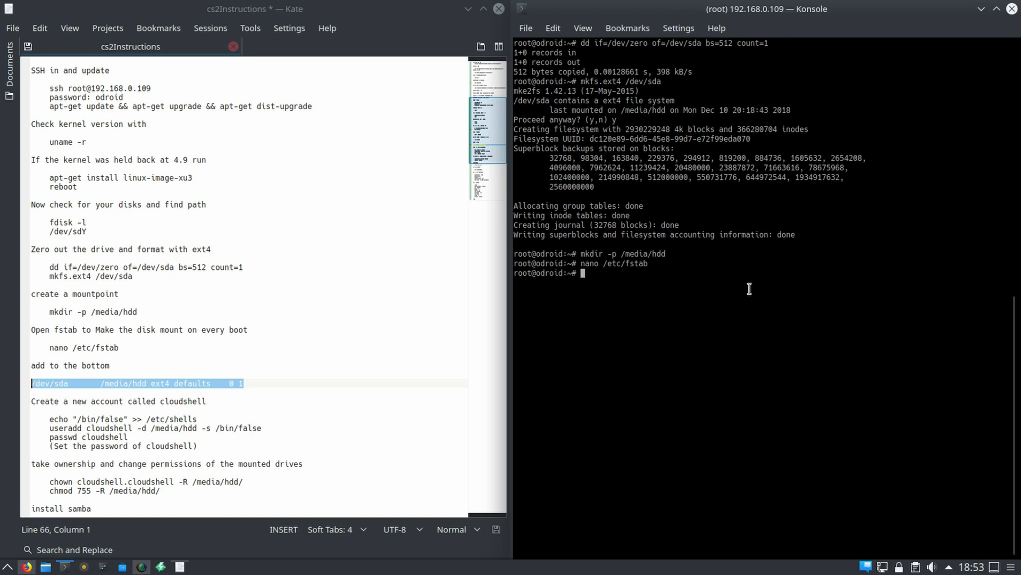
{"action": "mouse_move", "coordinate": [199, 423]}
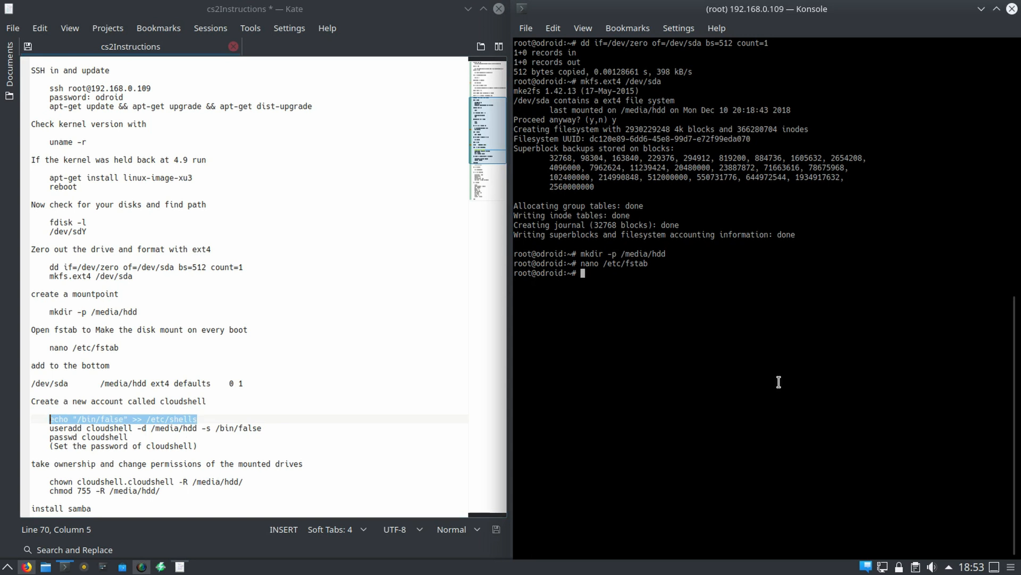
Step: Register /bin/false in /etc/shells and create the cloudshell user with home /media/hdd
{"action": "type", "text": "echo \"/bin/false\" >> /etc/shells"}
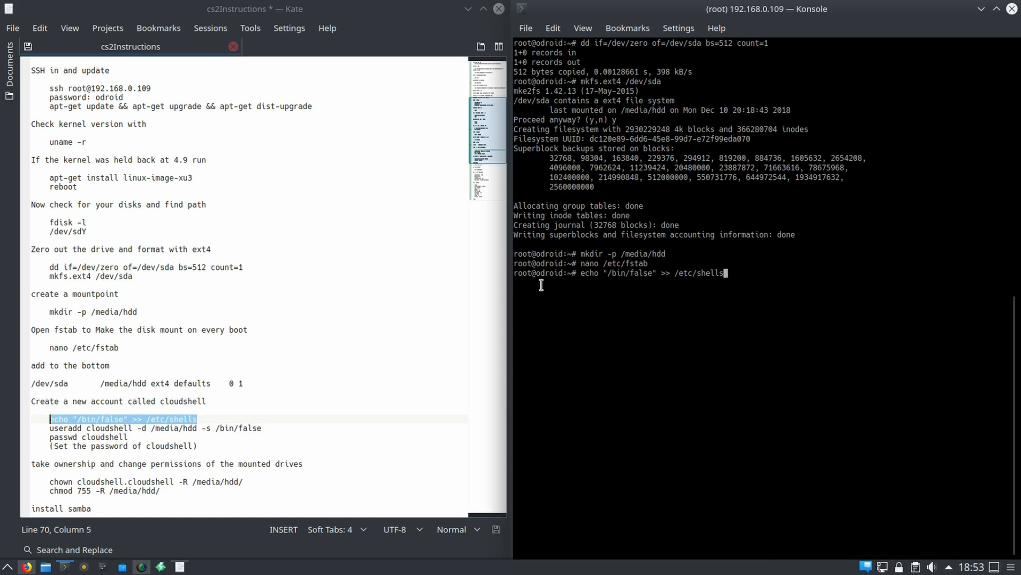
{"action": "mouse_move", "coordinate": [823, 323]}
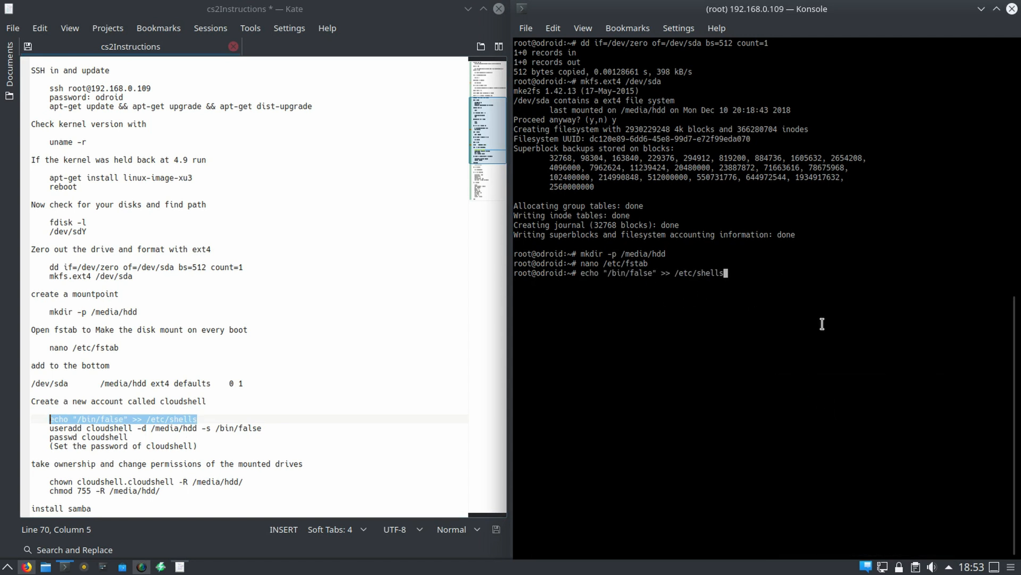
{"action": "key", "text": "Return"}
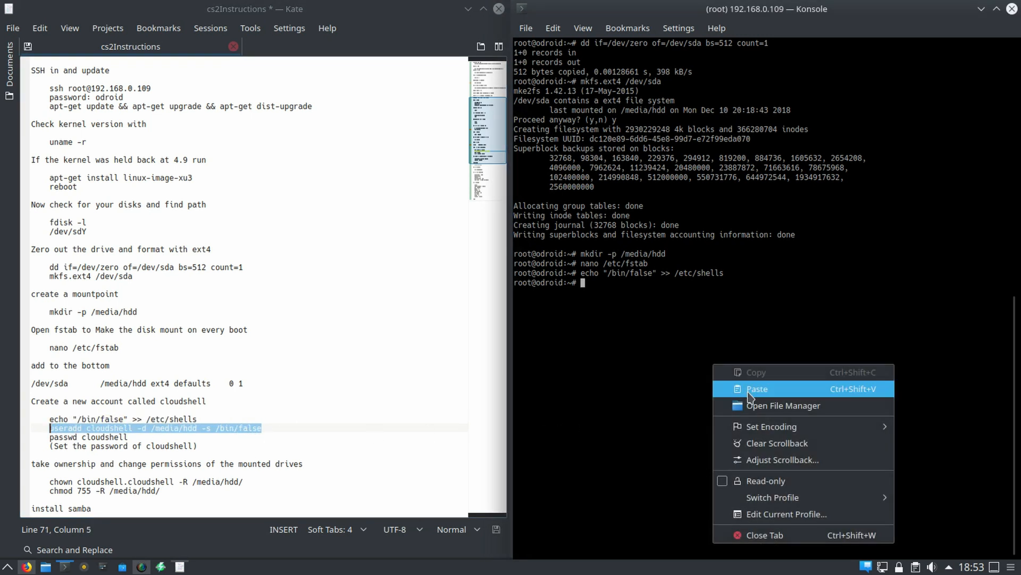
{"action": "left_click", "coordinate": [756, 388]}
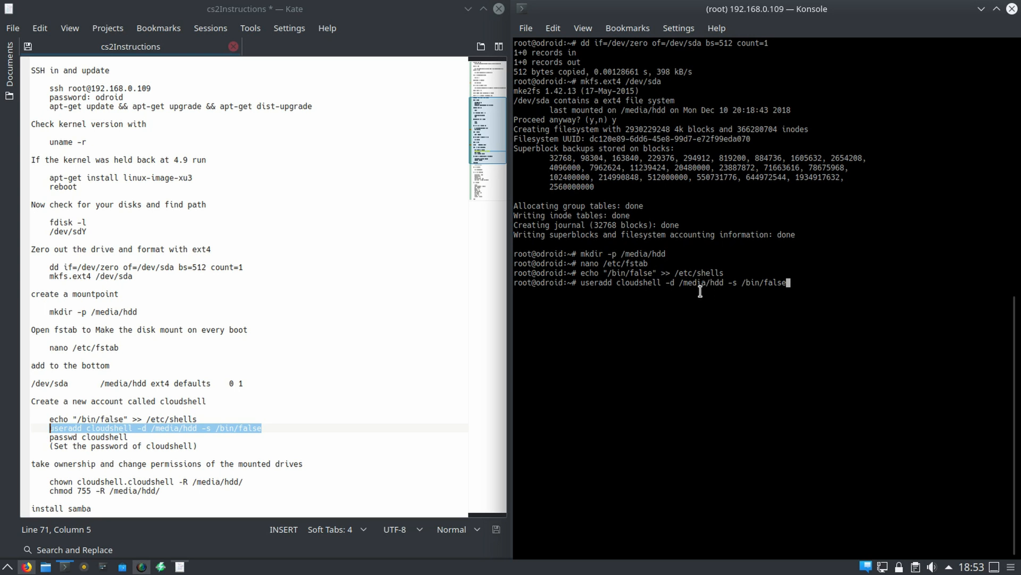
{"action": "key", "text": "Return"}
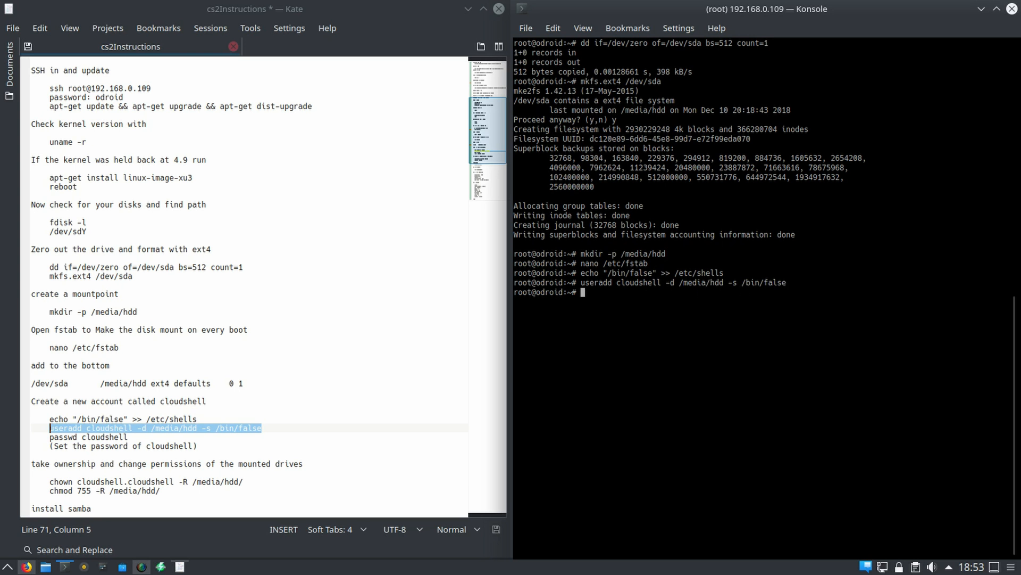
{"action": "mouse_move", "coordinate": [740, 296]}
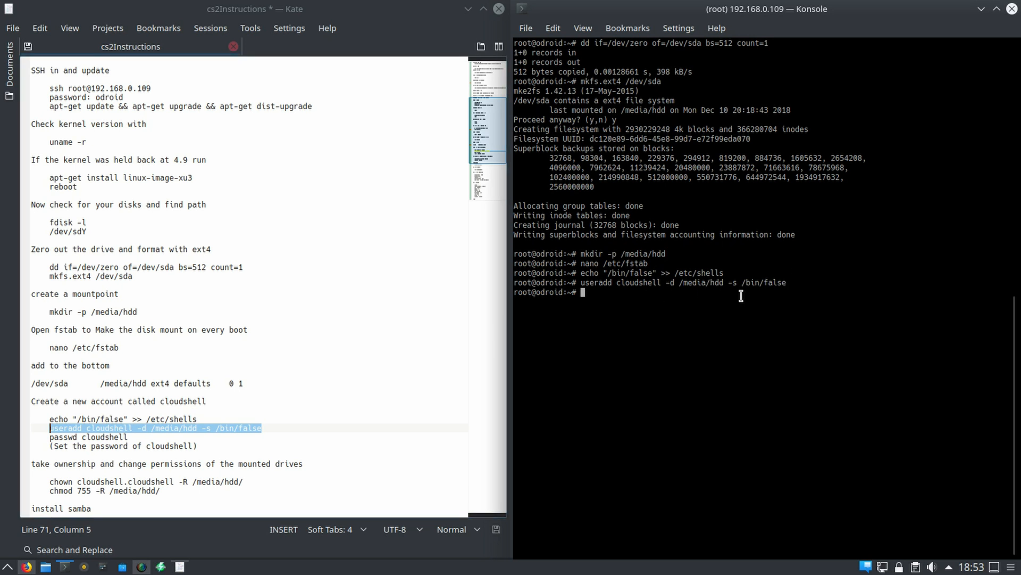
Step: Set the cloudshell account's password with passwd cloudshell
{"action": "type", "text": "passwd cloudshell"}
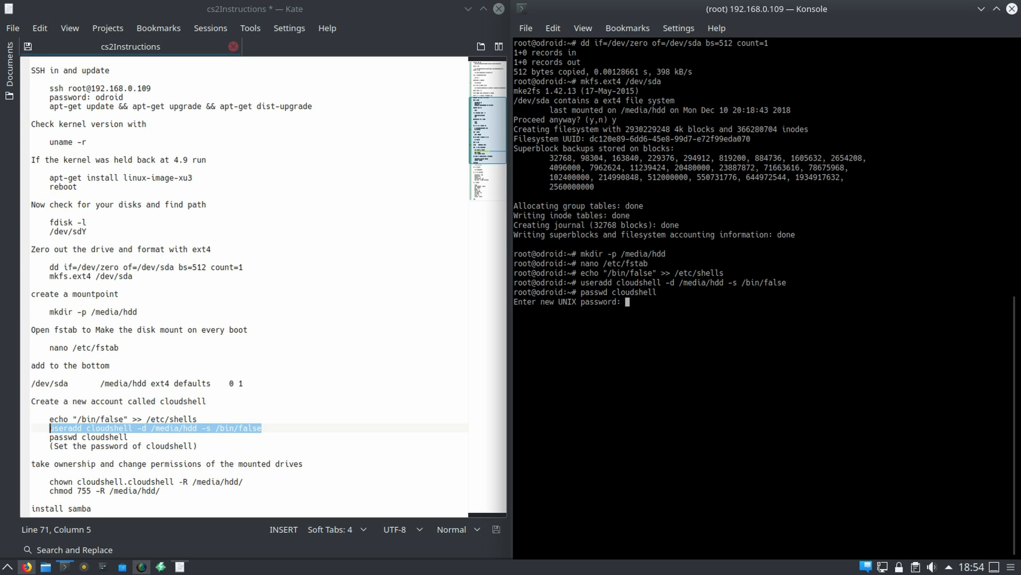
{"action": "key", "text": "Return"}
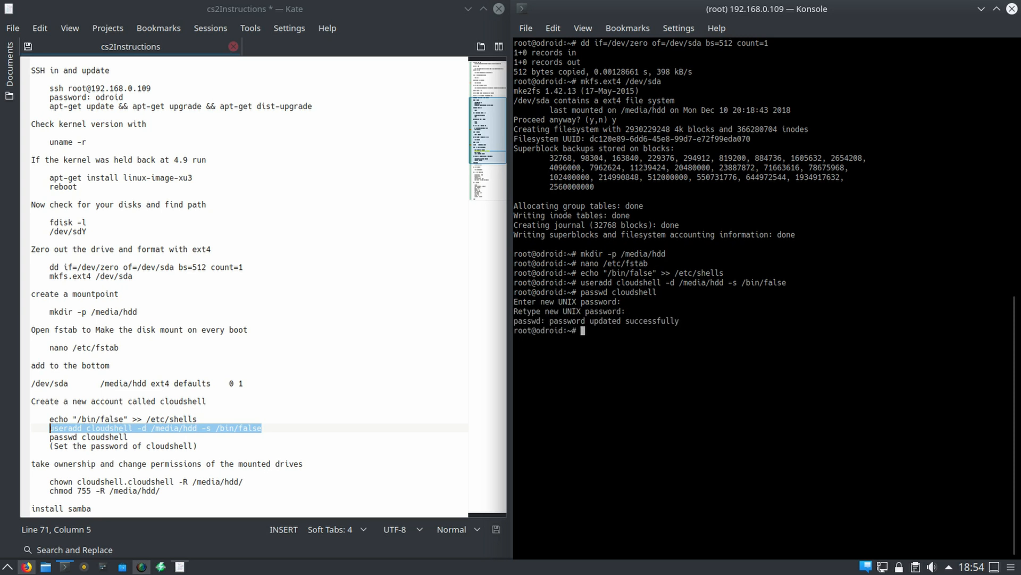
{"action": "mouse_move", "coordinate": [600, 335]}
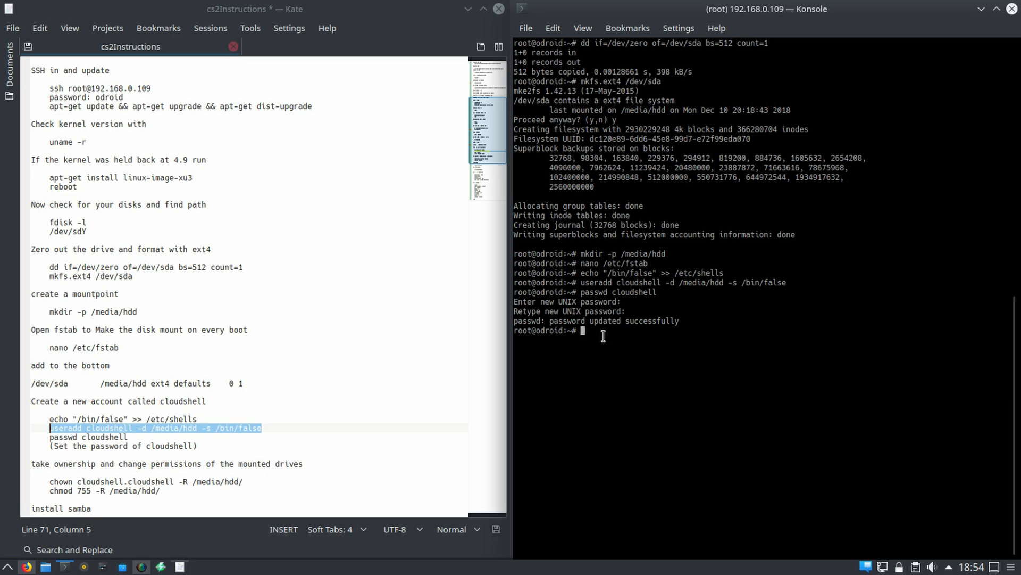
{"action": "scroll", "scroll_direction": "down", "scroll_amount": 3}
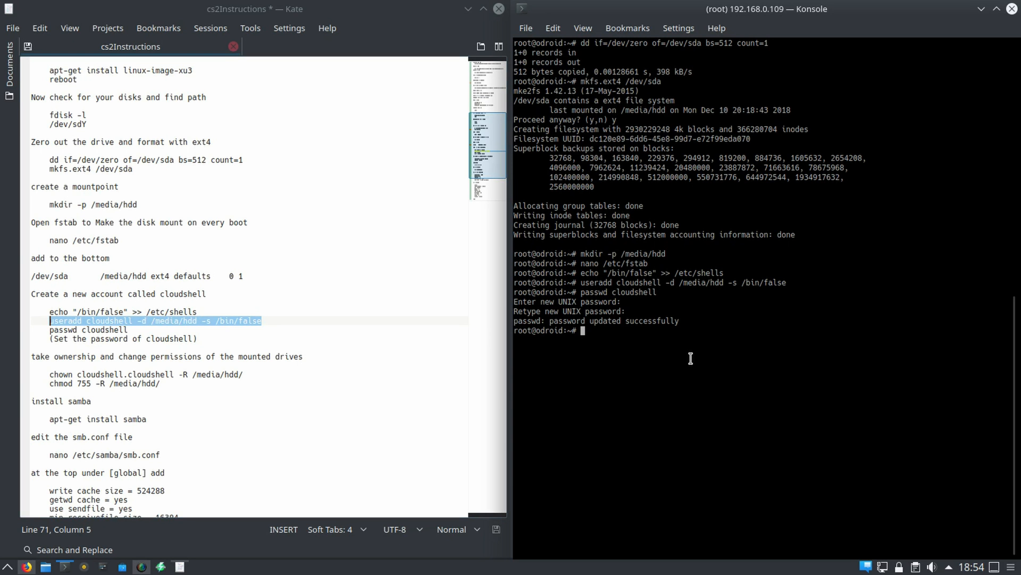
Step: Make cloudshell.cloudshell the recursive owner of /media/hdd/ with chown -R
{"action": "type", "text": "chown"}
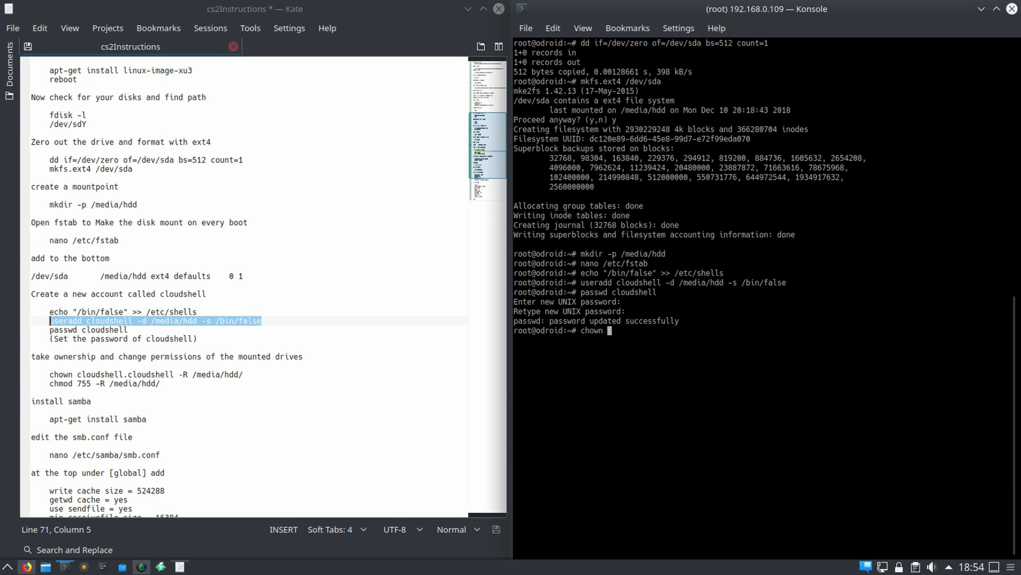
{"action": "type", "text": "cloudshell"}
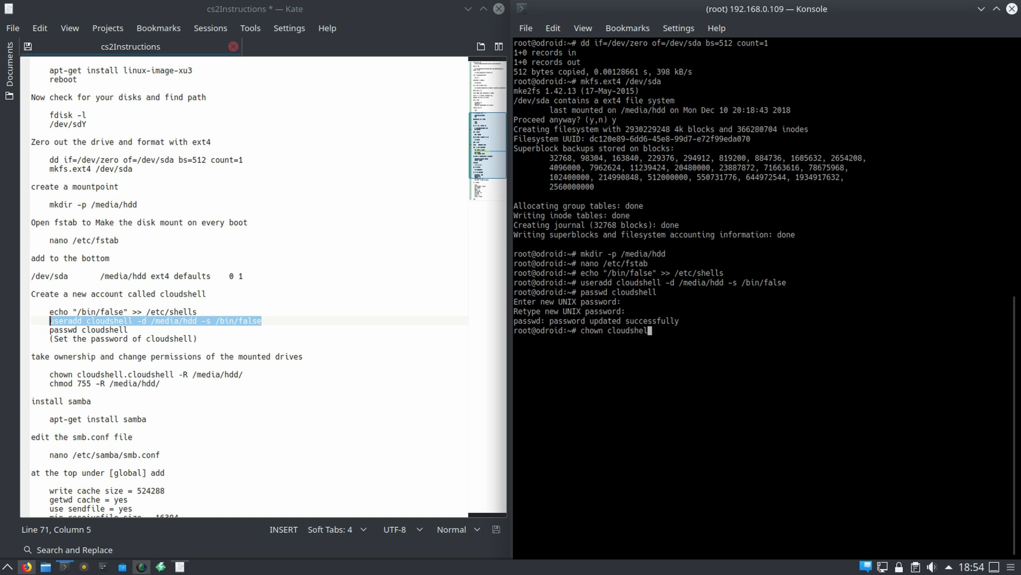
{"action": "type", "text": "l.cloudshell"}
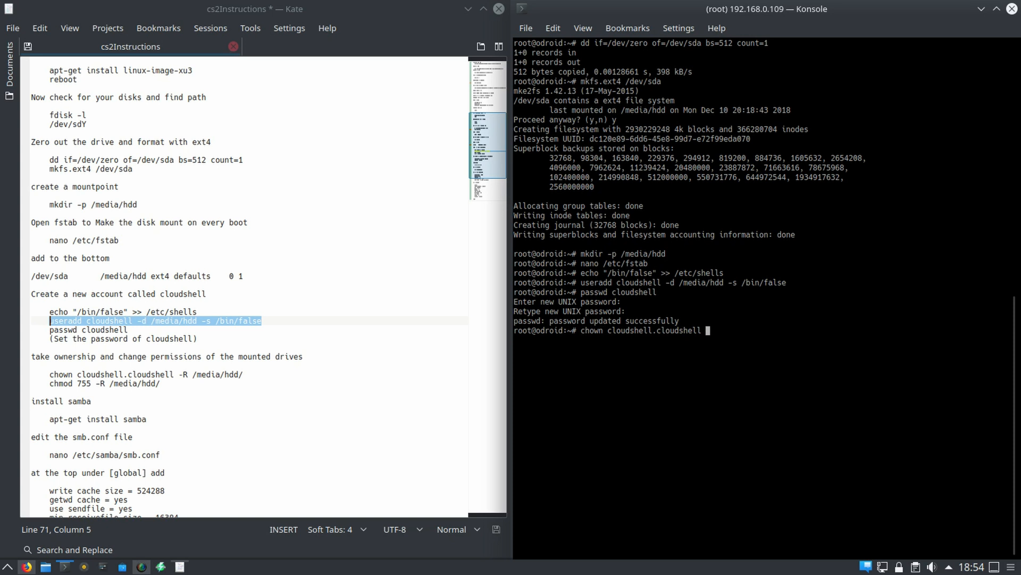
{"action": "type", "text": "-R /media/hdd/"}
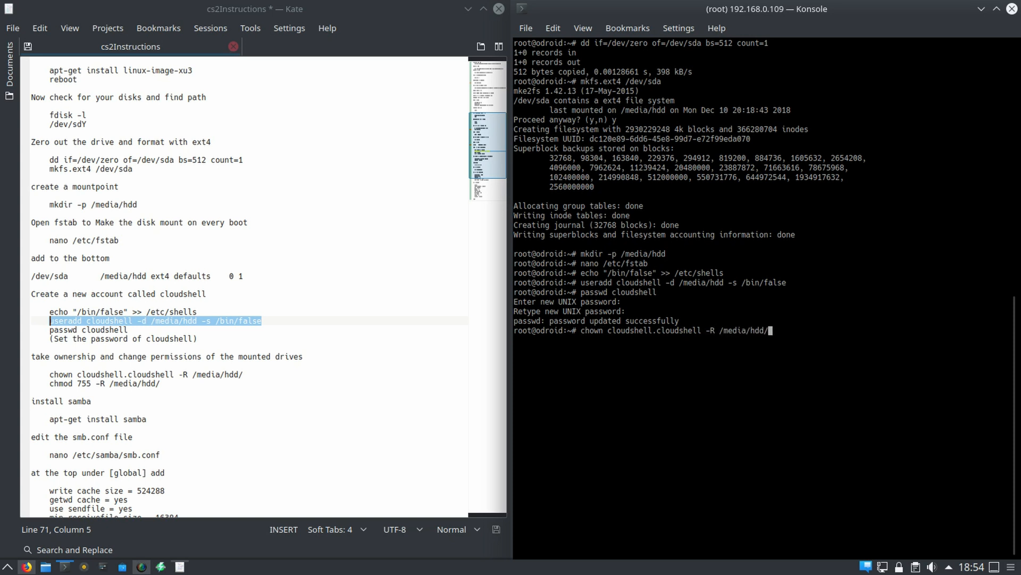
{"action": "key", "text": "Return"}
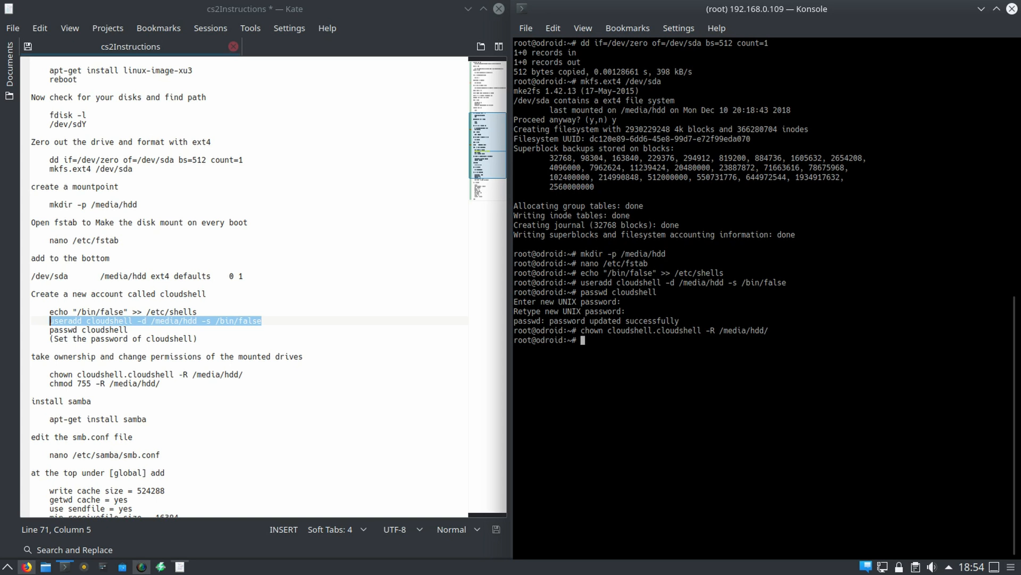
Step: Set permissions on /media/hdd/ to 755 recursively with chmod -R
{"action": "type", "text": "chmod 755 -R"}
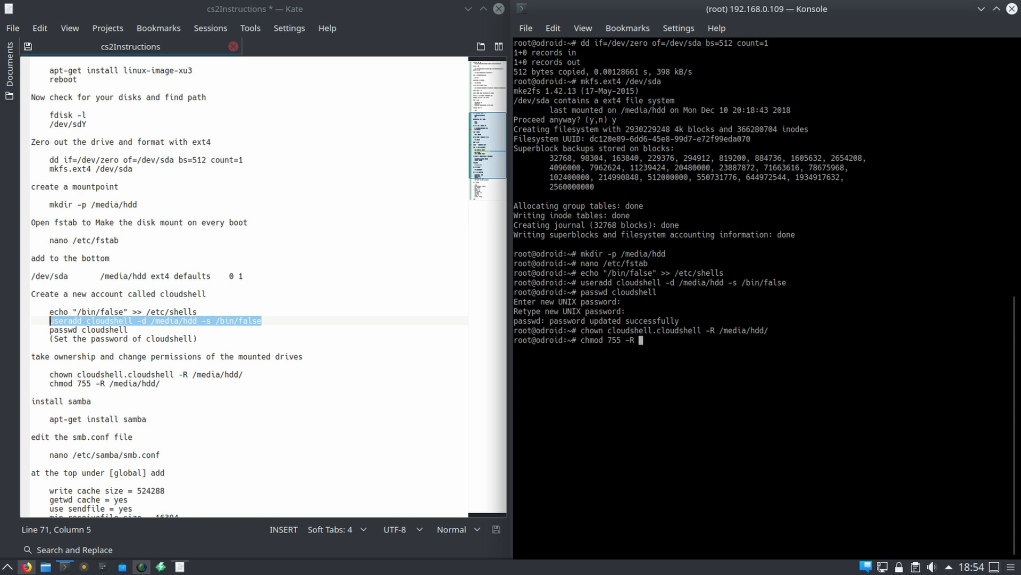
{"action": "type", "text": "/media/hdd/"}
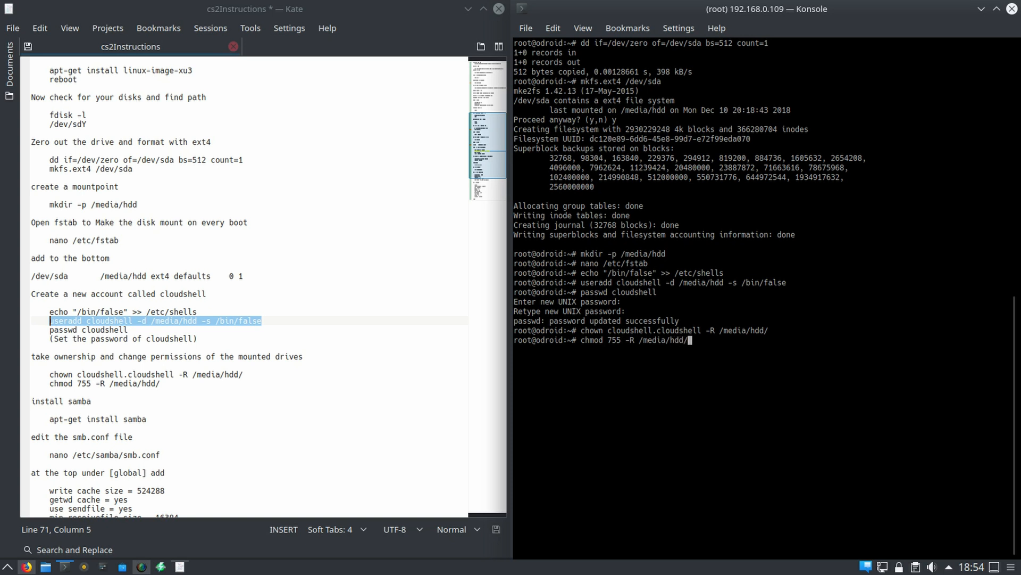
{"action": "key", "text": "Return"}
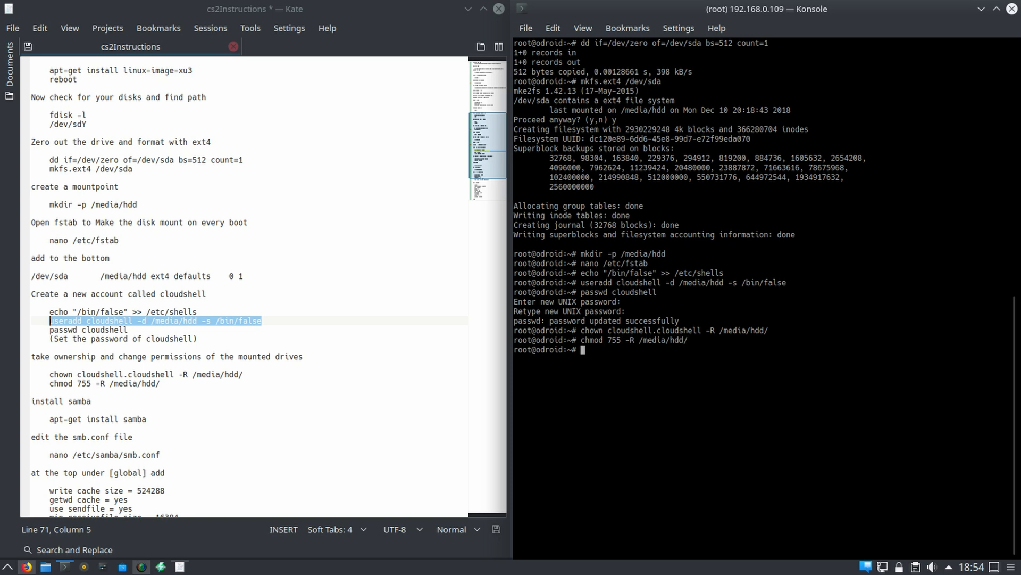
{"action": "mouse_move", "coordinate": [692, 359]}
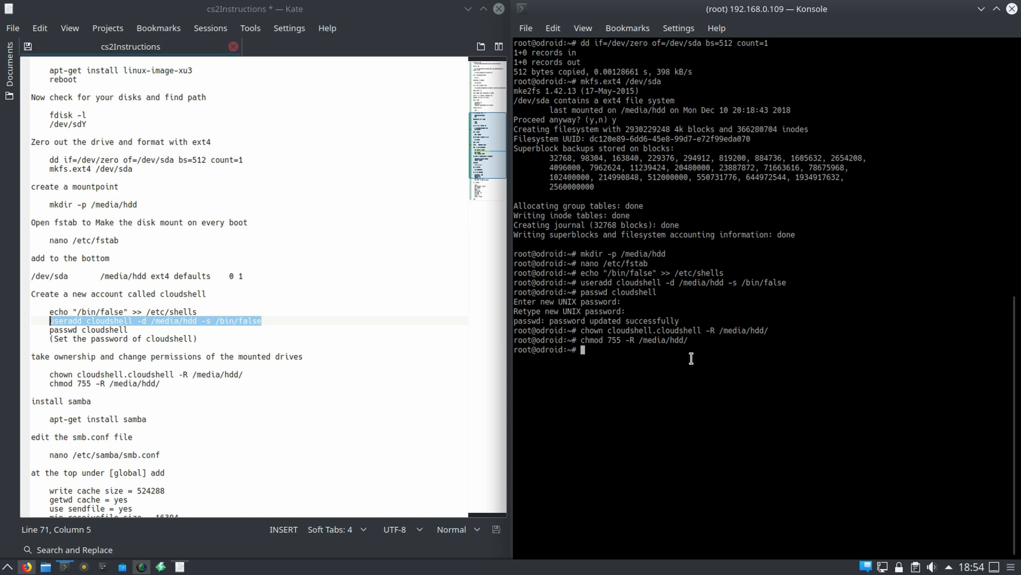
Step: Install Samba on the Odroid with apt-get install samba
{"action": "type", "text": "apt-get inst"}
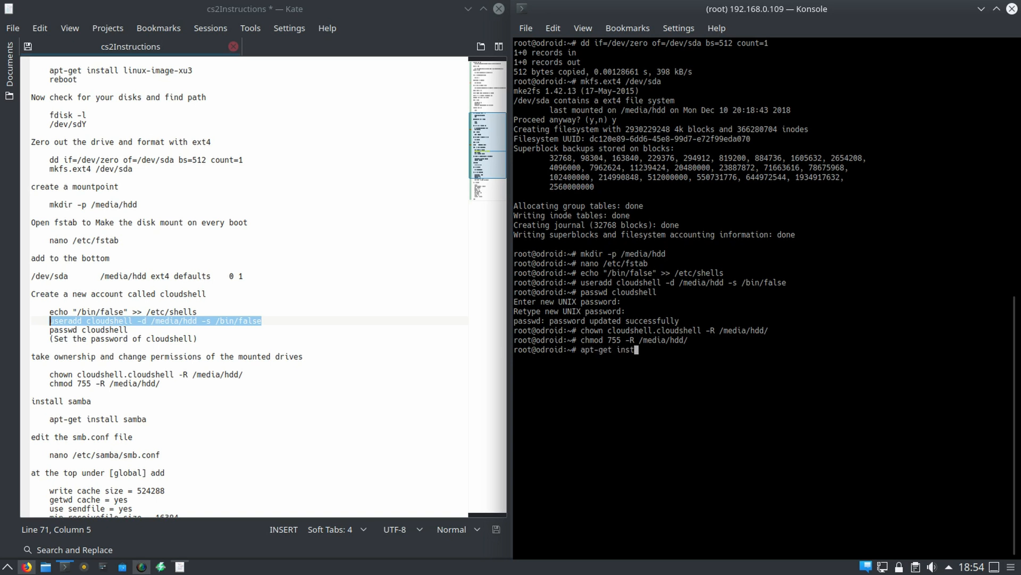
{"action": "key", "text": "Return"}
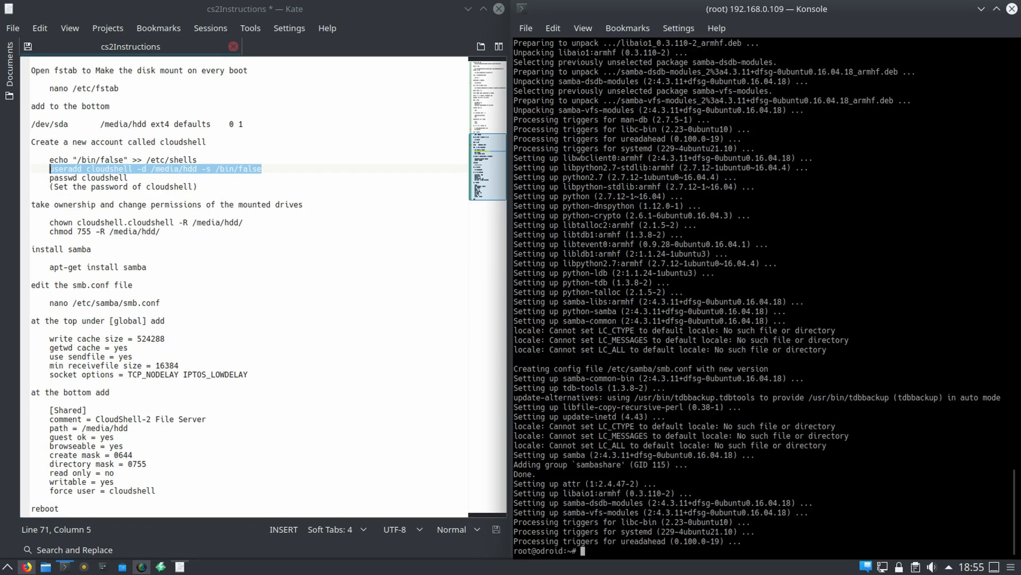
{"action": "mouse_move", "coordinate": [786, 528]}
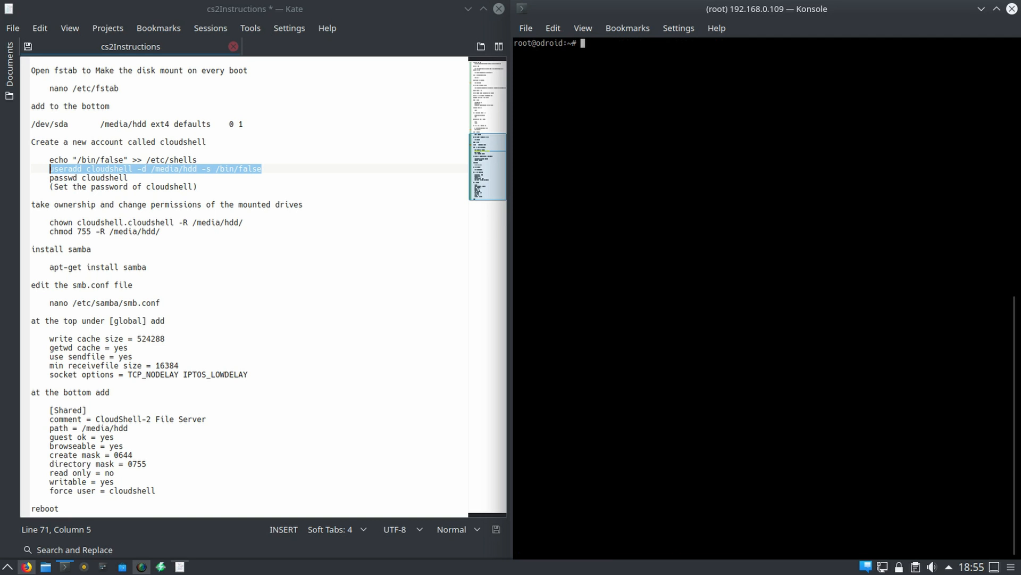
Step: Edit /etc/samba/smb.conf in nano, adding the cache, sendfile and socket tuning lines under [global]
{"action": "type", "text": "nano"}
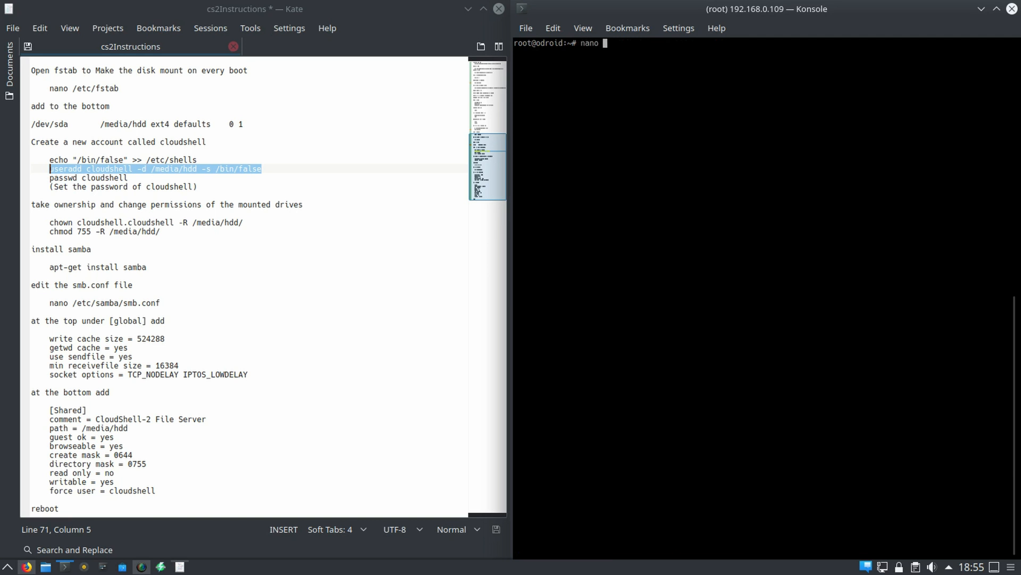
{"action": "type", "text": "/etc/sam"}
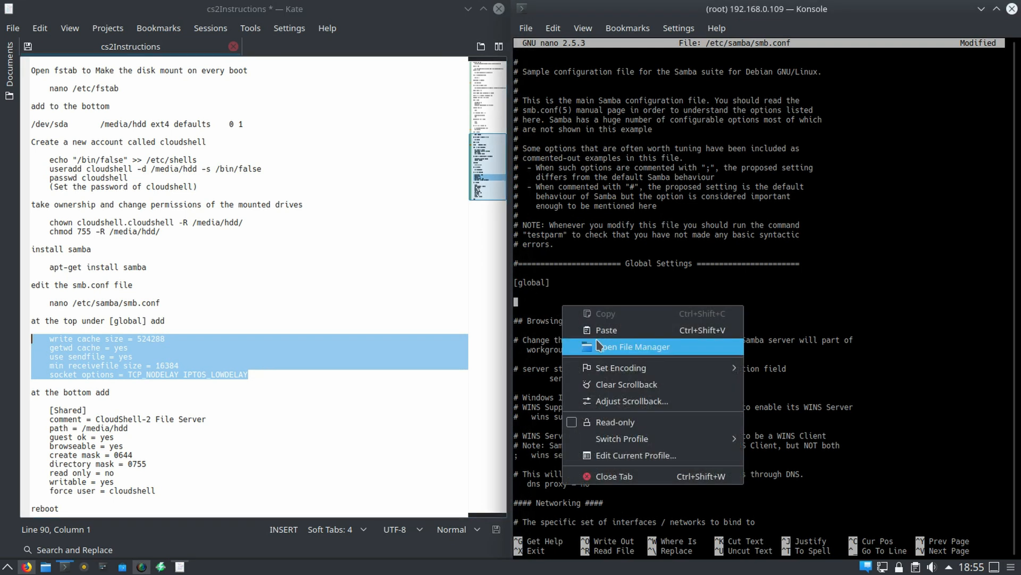
{"action": "left_click", "coordinate": [605, 330]}
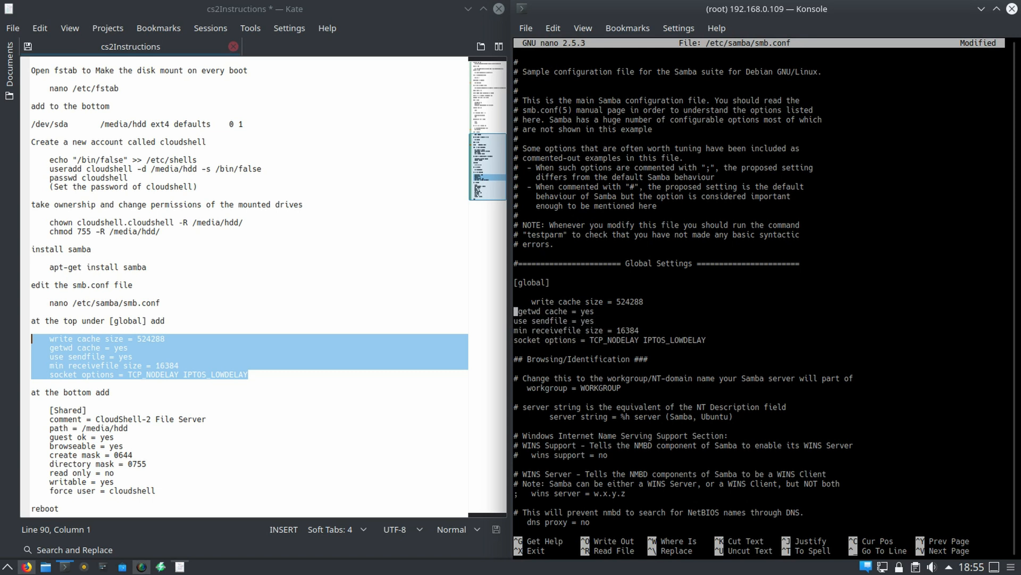
{"action": "scroll", "scroll_direction": "down", "scroll_amount": 3}
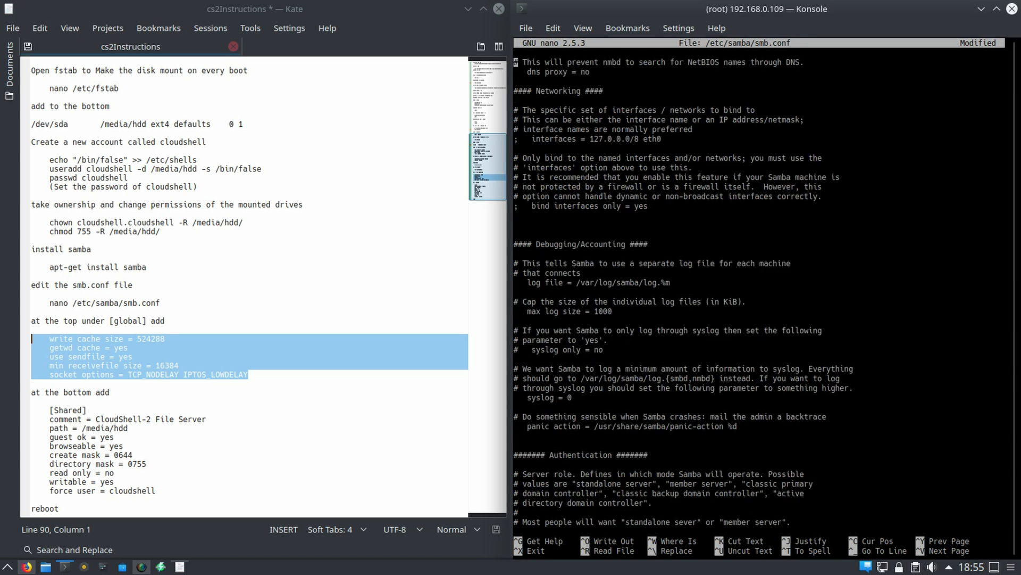
{"action": "scroll", "scroll_direction": "down", "scroll_amount": 3}
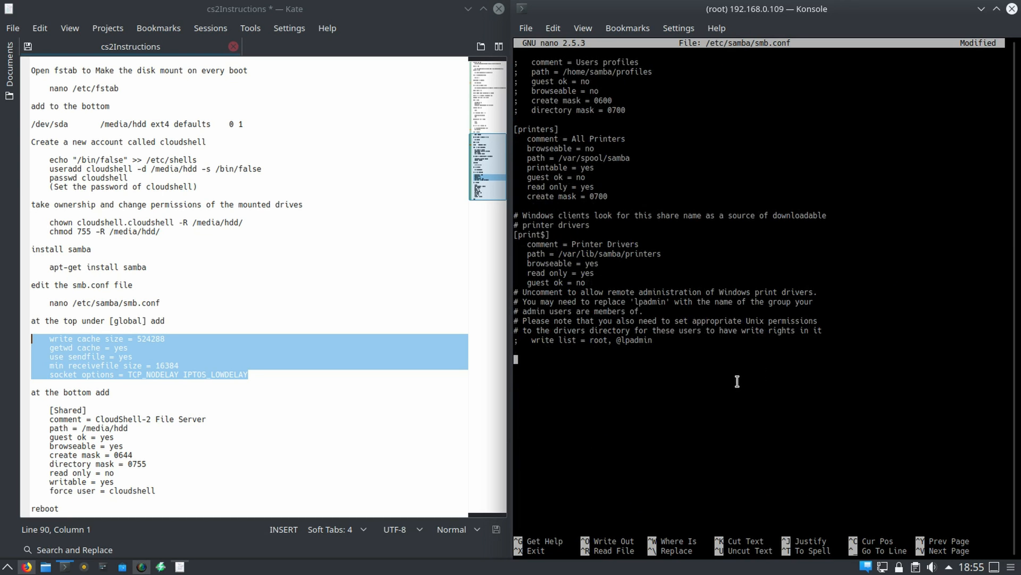
Step: Append the [Shared] CloudShell-2 File Server share for /media/hdd, writable and forced to cloudshell, and exit nano to the save prompt
{"action": "left_click", "coordinate": [69, 410]}
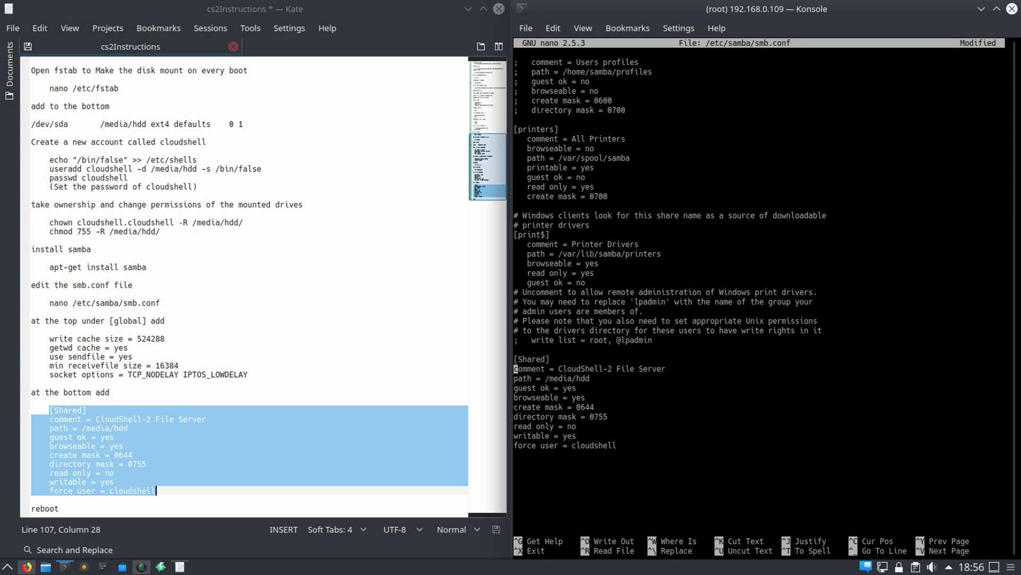
{"action": "key", "text": "ctrl+x"}
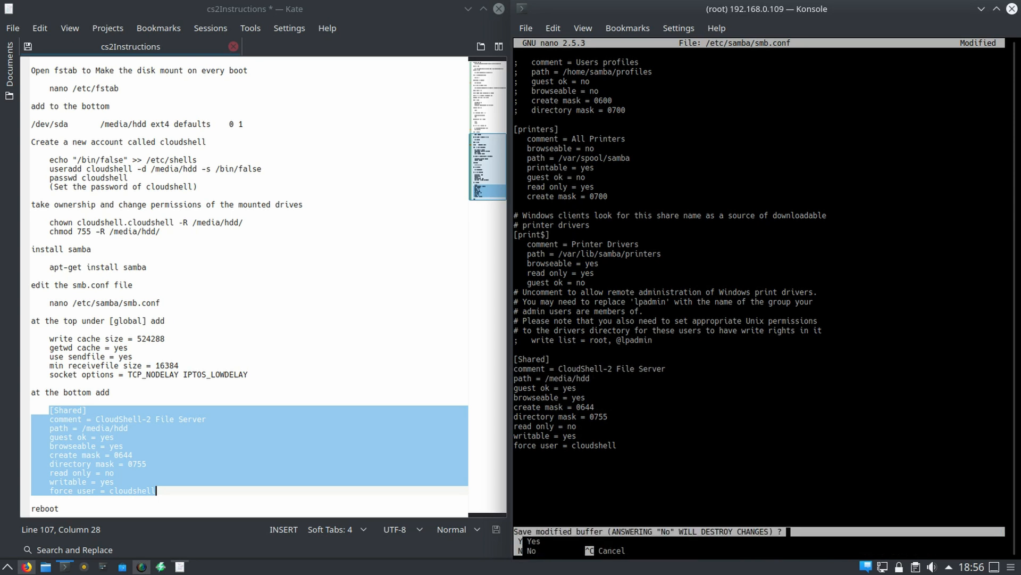